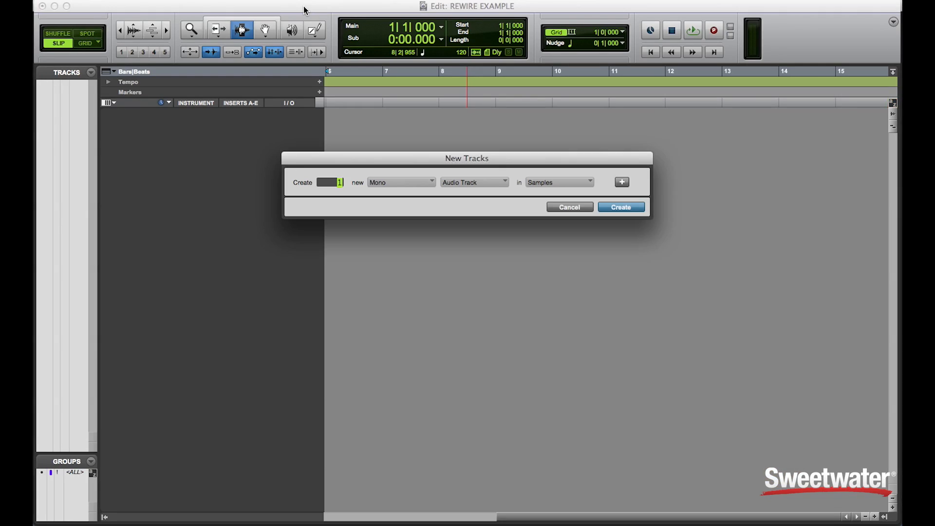
Create stereo Aux 1, insert the Ableton Live ReWire plug-in, and view its output choices
click(620, 207)
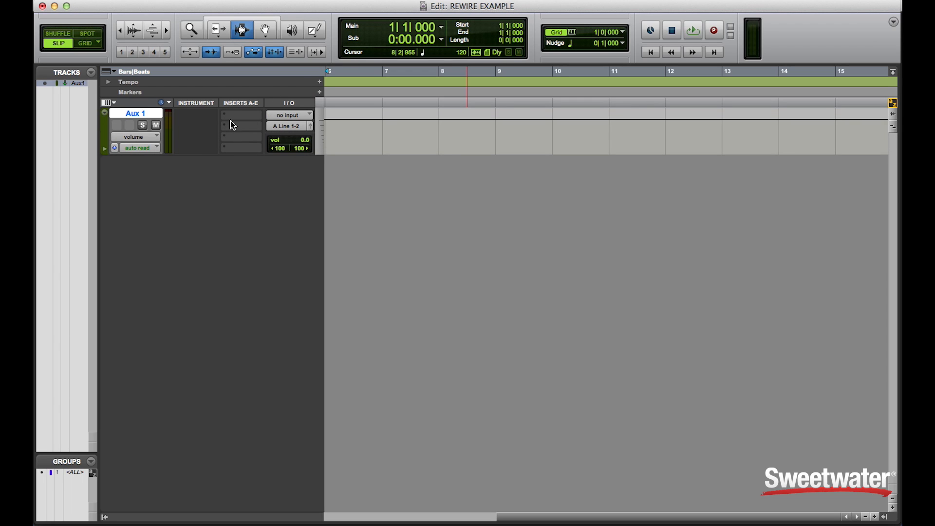
click(241, 114)
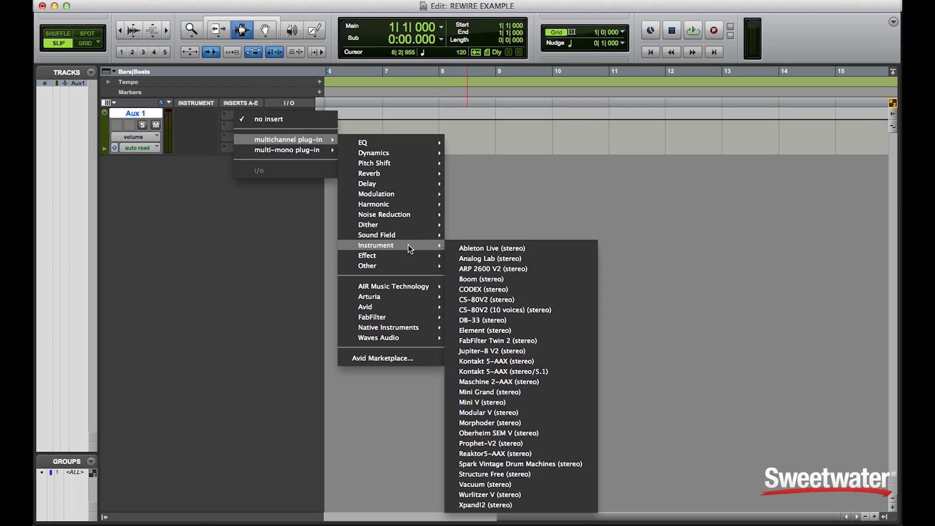
click(491, 247)
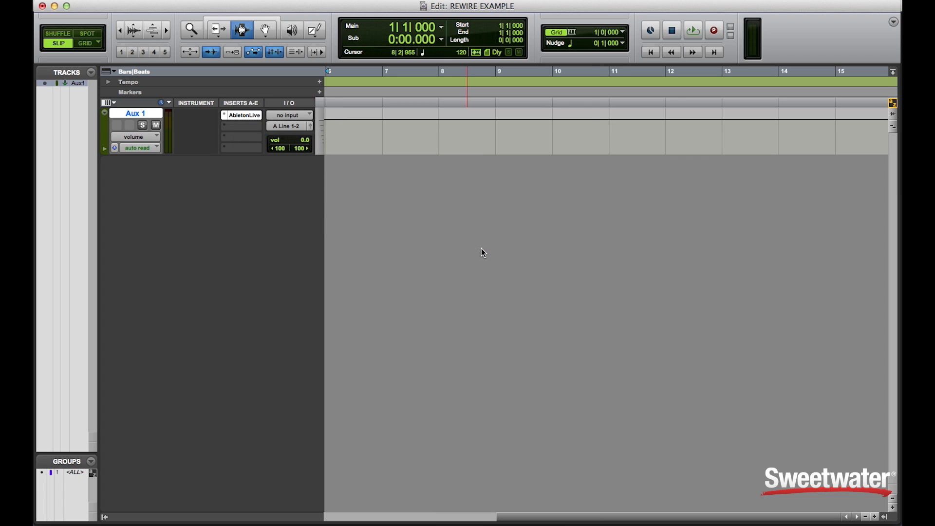
click(242, 114)
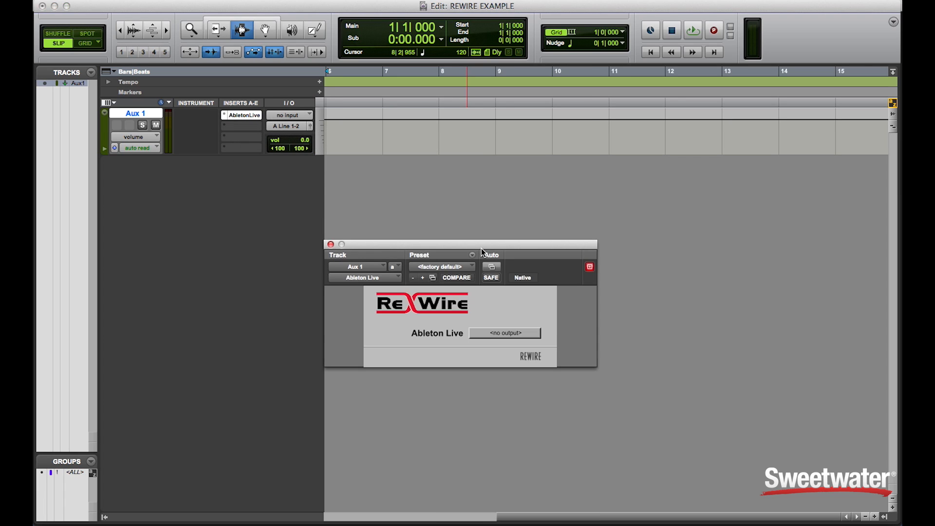
mouse_move(487, 352)
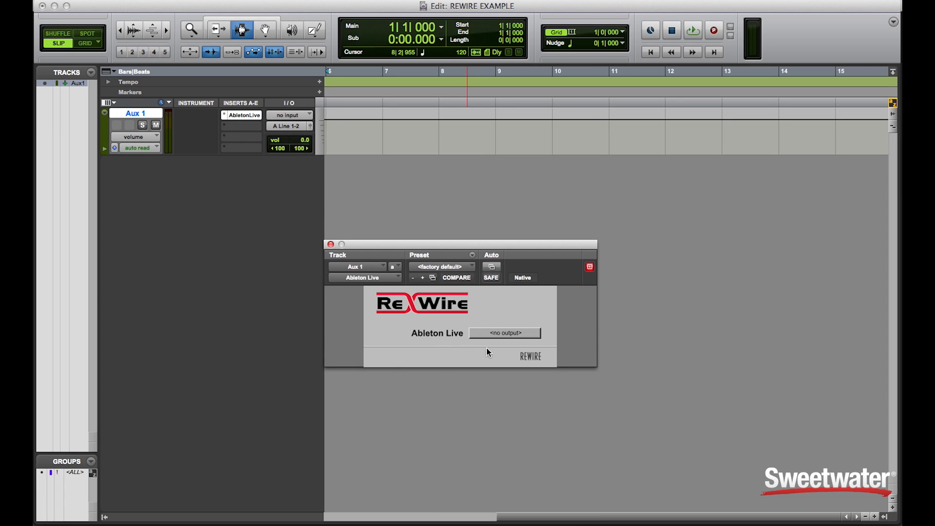
click(504, 332)
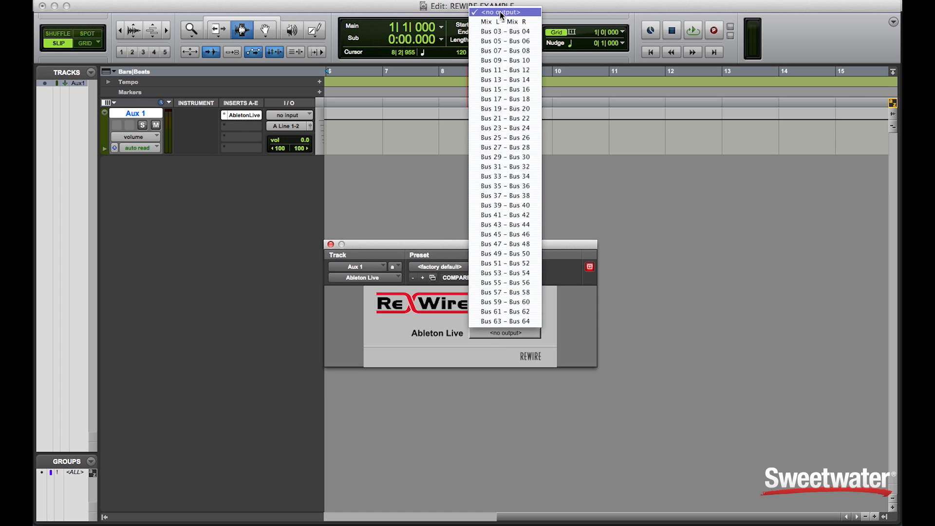
mouse_move(343, 332)
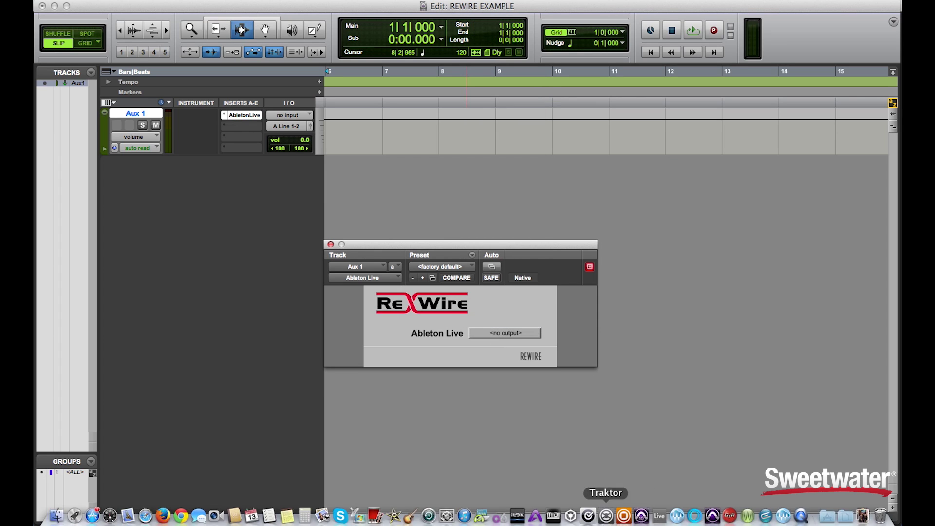
Launch Ableton Live 9 Suite as a ReWire slave and let its session load
click(659, 515)
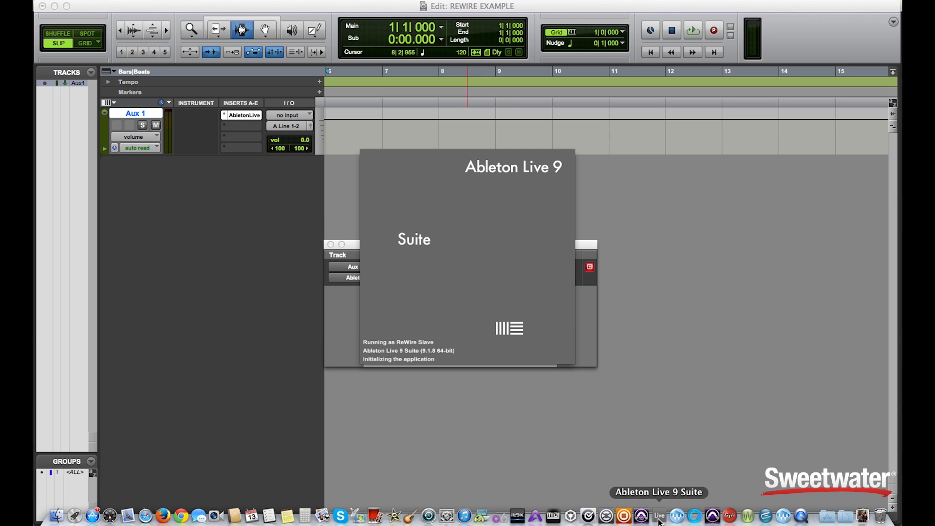
click(659, 515)
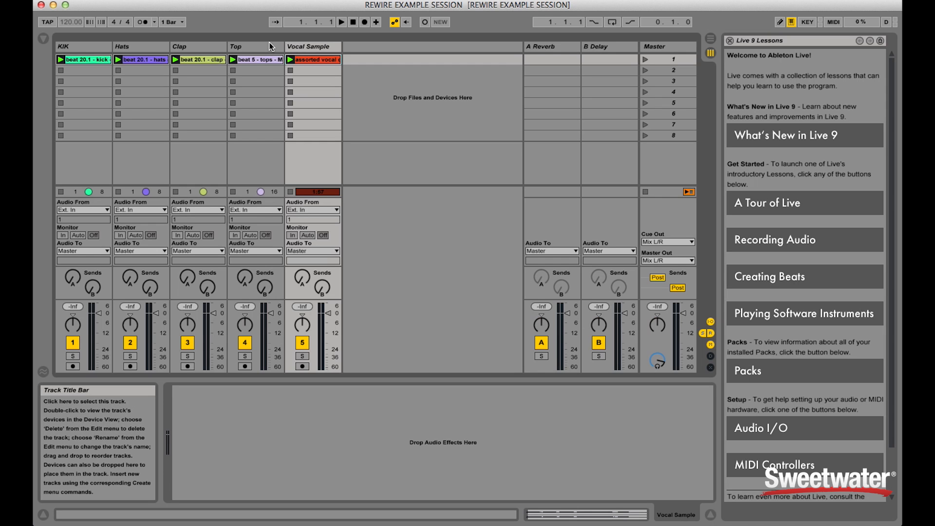
click(255, 47)
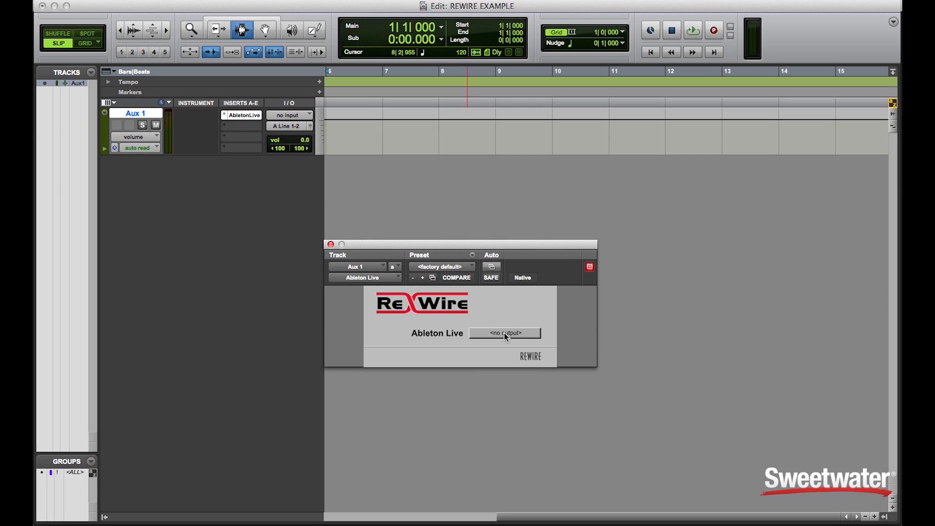
Set the Ableton Live ReWire plug-in output on Aux 1 to Mix L - Mix R
click(504, 333)
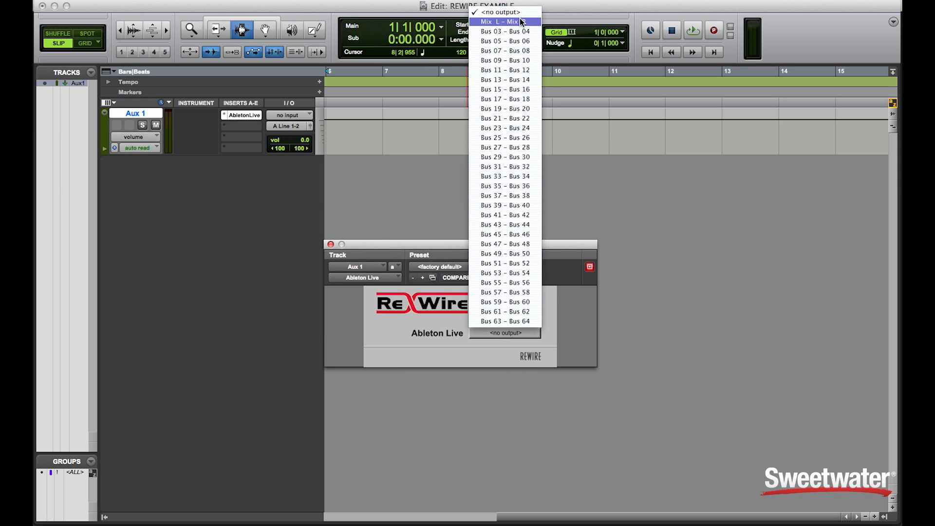
click(504, 21)
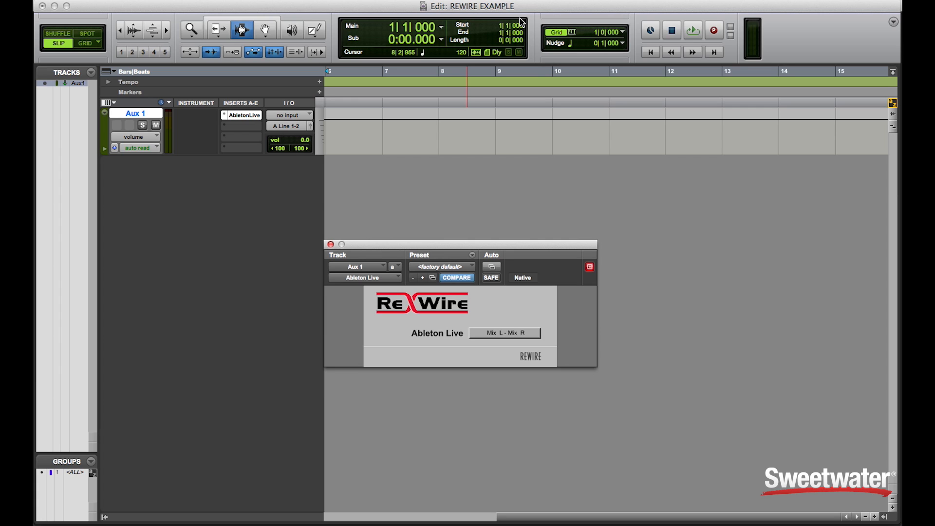
click(692, 30)
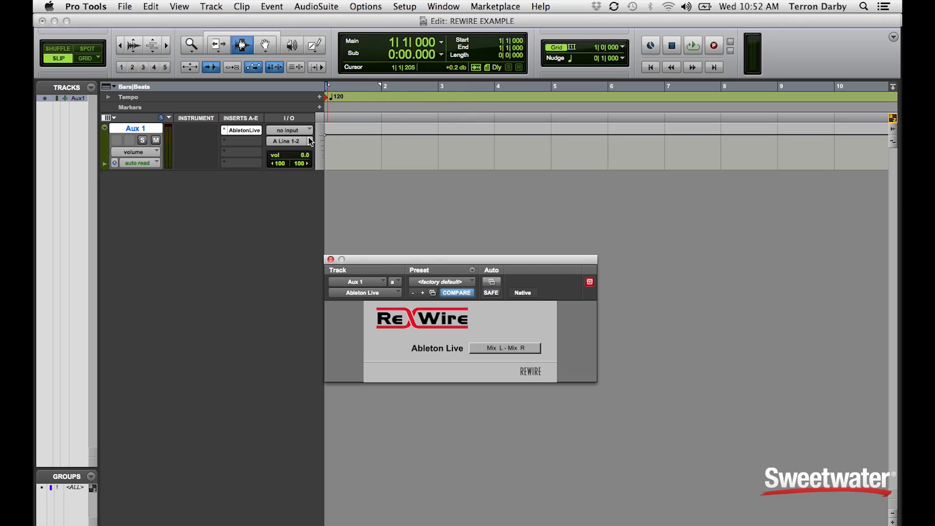
mouse_move(308, 141)
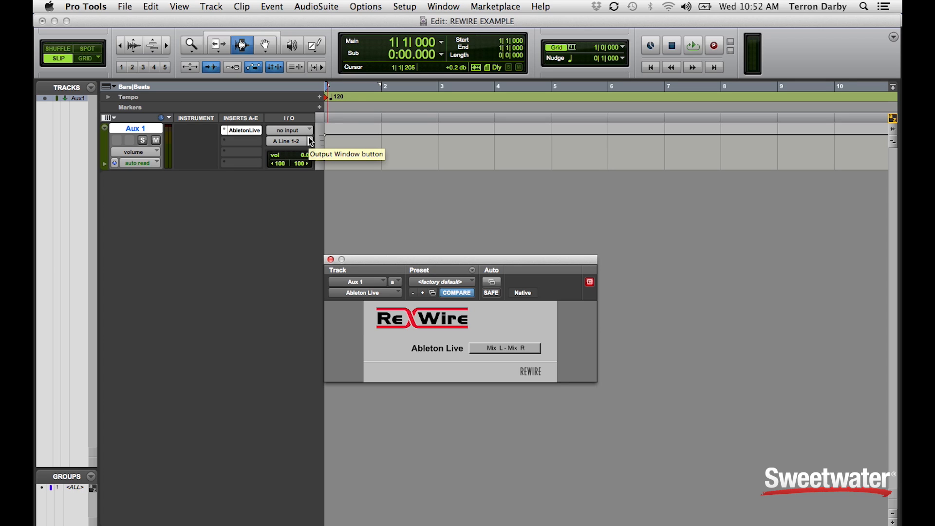
mouse_move(169, 132)
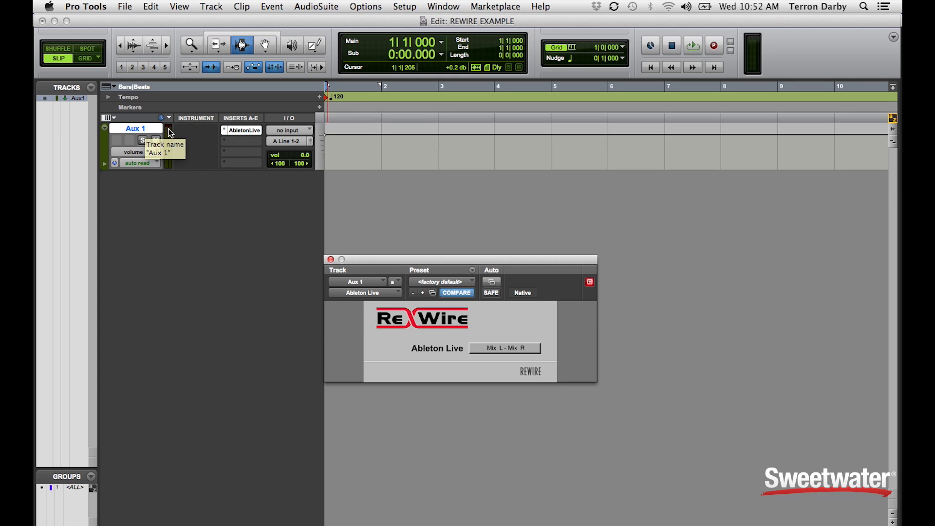
Add a stereo audio track and send Aux 1's output to Bus 1-2
click(211, 7)
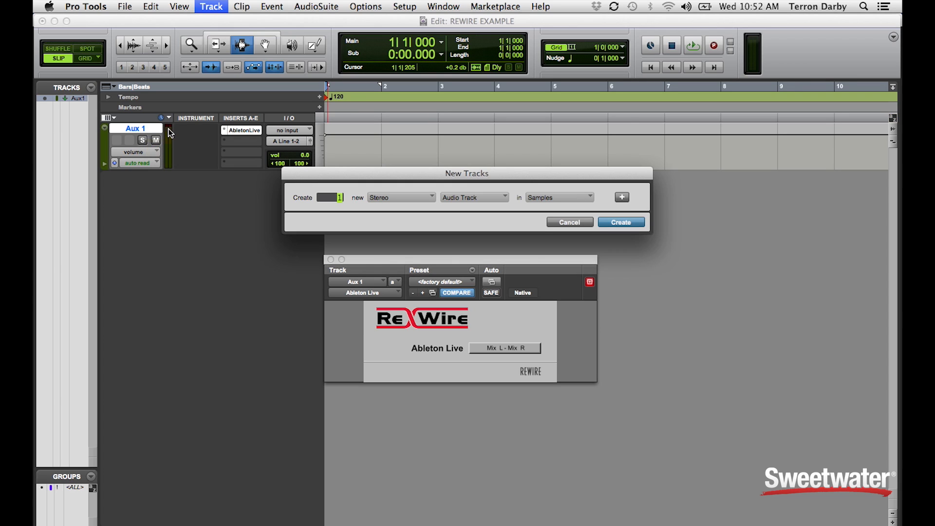
click(619, 222)
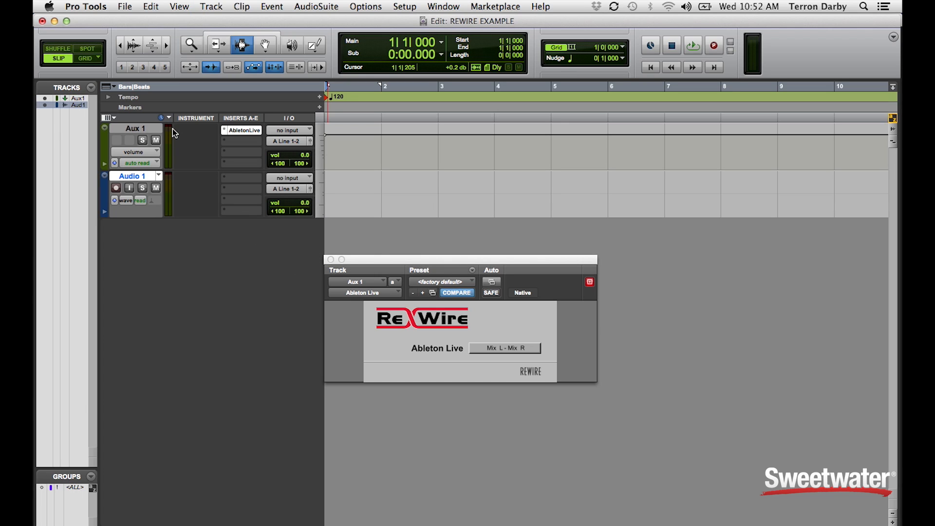
mouse_move(232, 168)
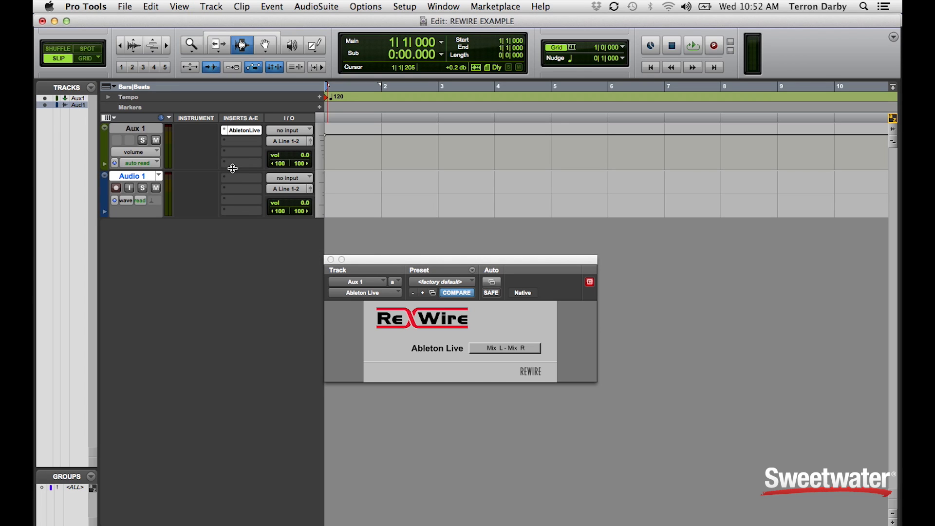
click(289, 141)
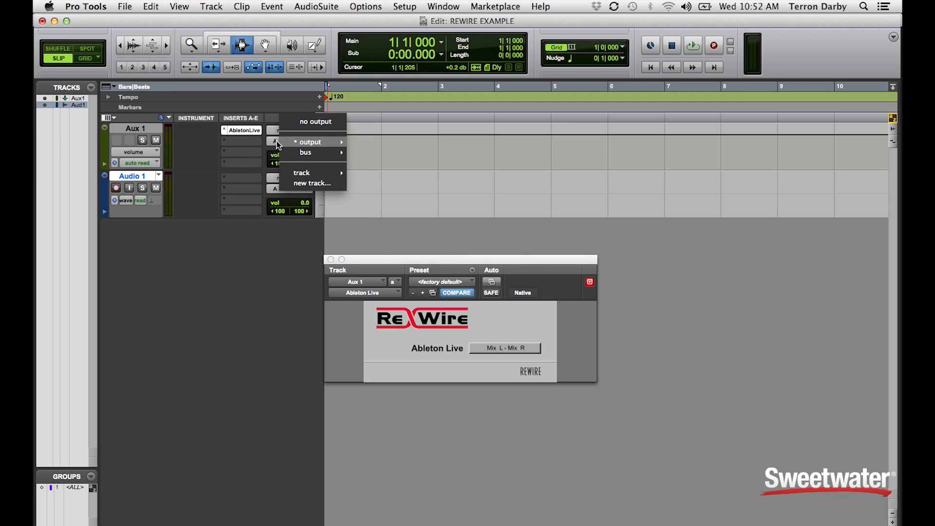
click(305, 151)
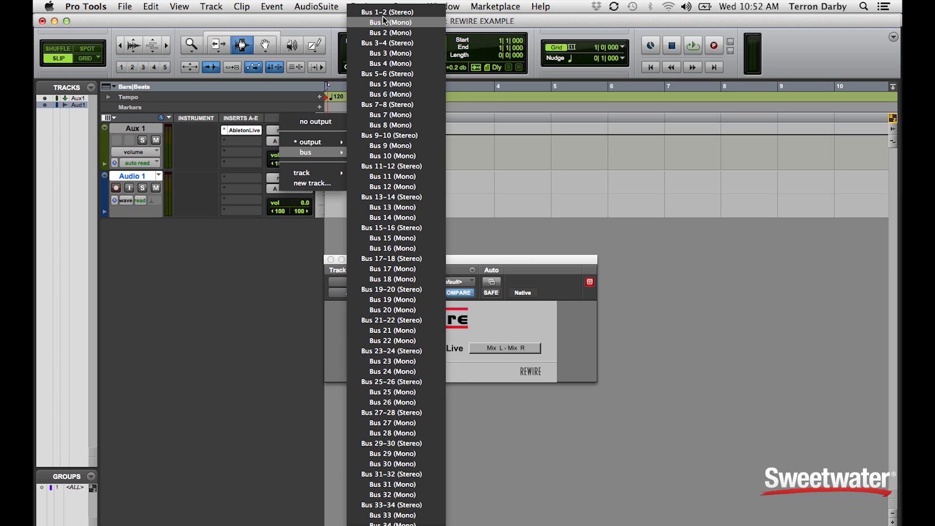
click(386, 11)
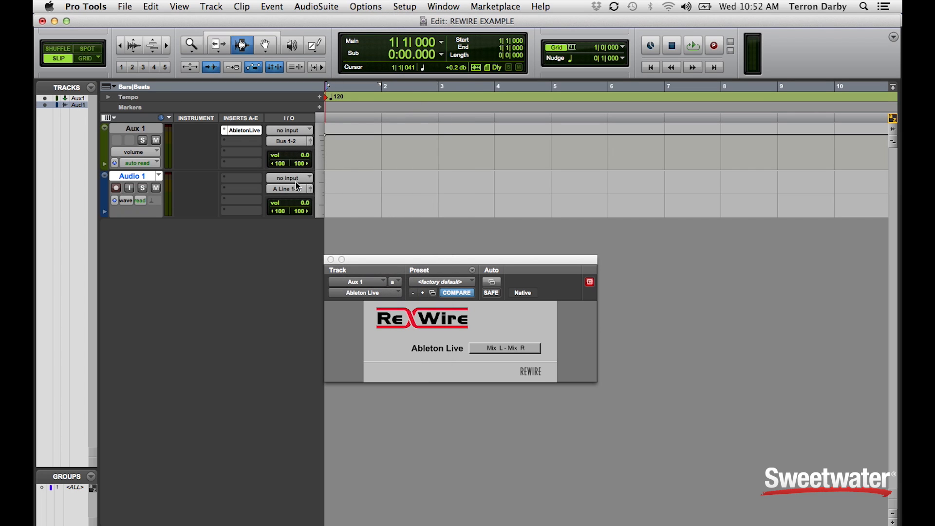
Set Audio 1's input to Bus 1-2
click(290, 178)
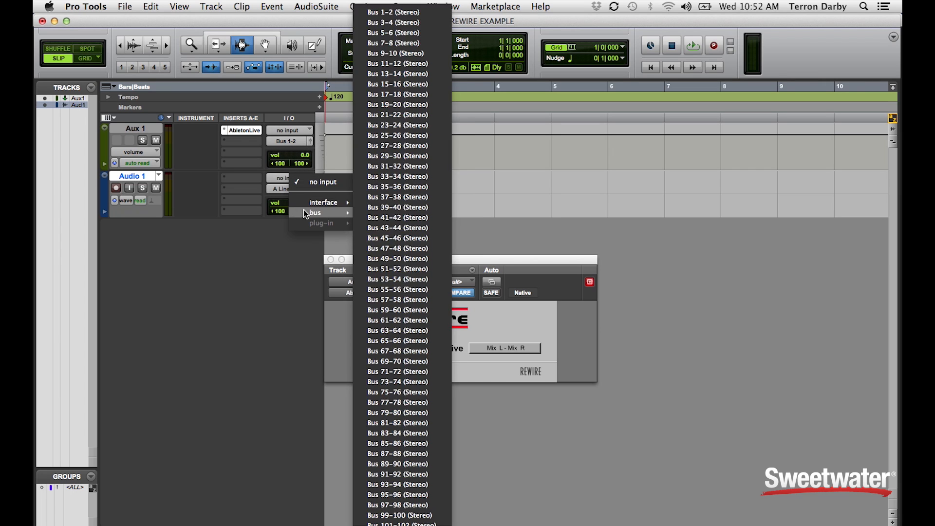
click(393, 11)
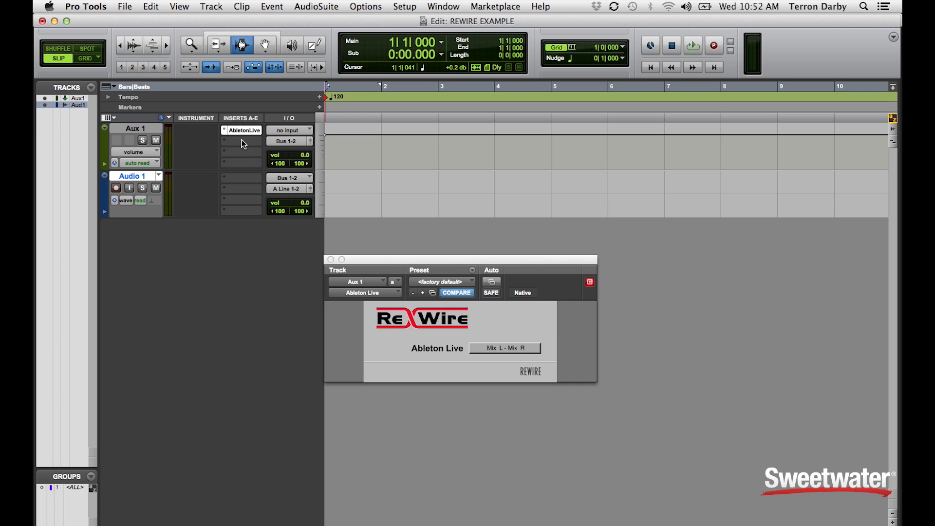
click(210, 6)
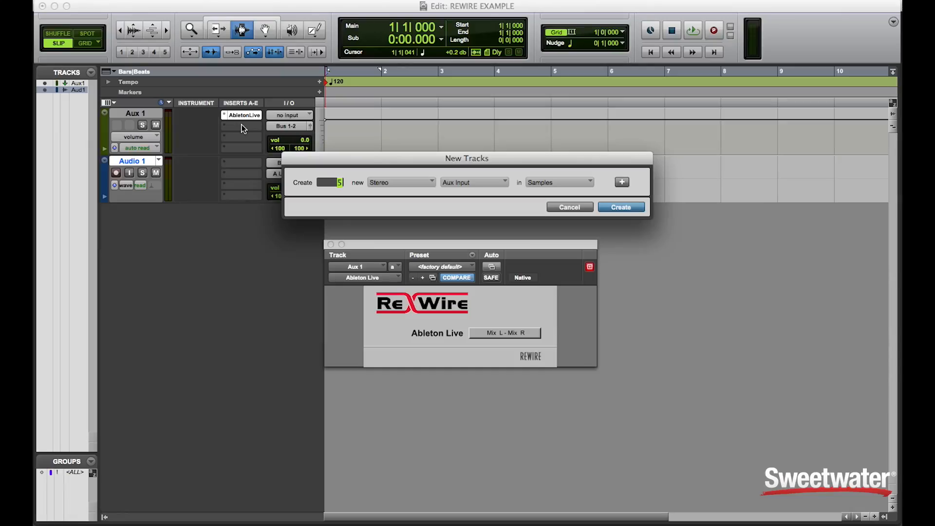
Add five aux tracks, Aux 2 to Aux 6, plus a second audio track
click(621, 182)
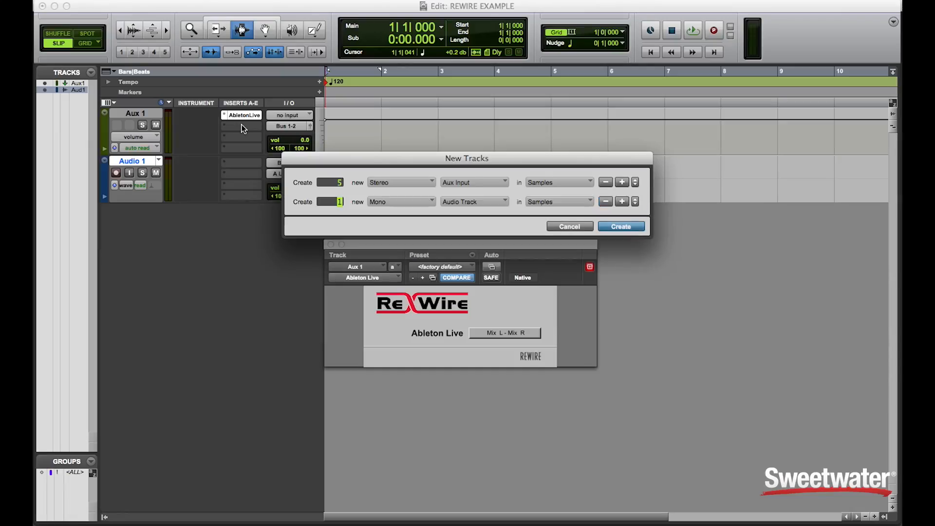
click(620, 226)
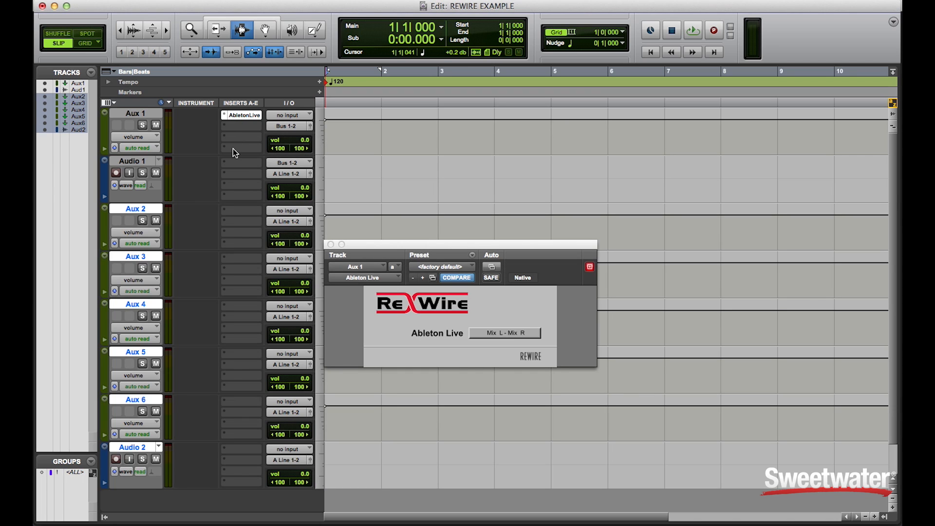
mouse_move(223, 152)
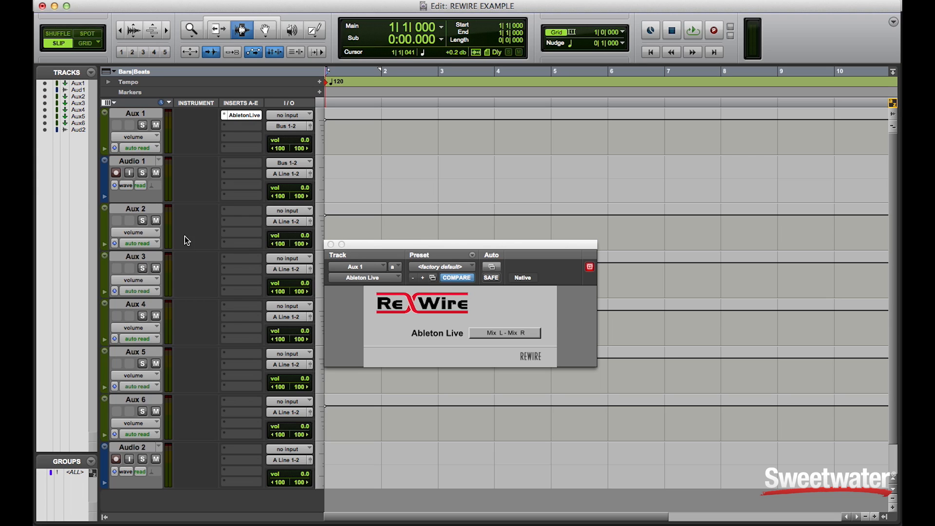
double_click(135, 114)
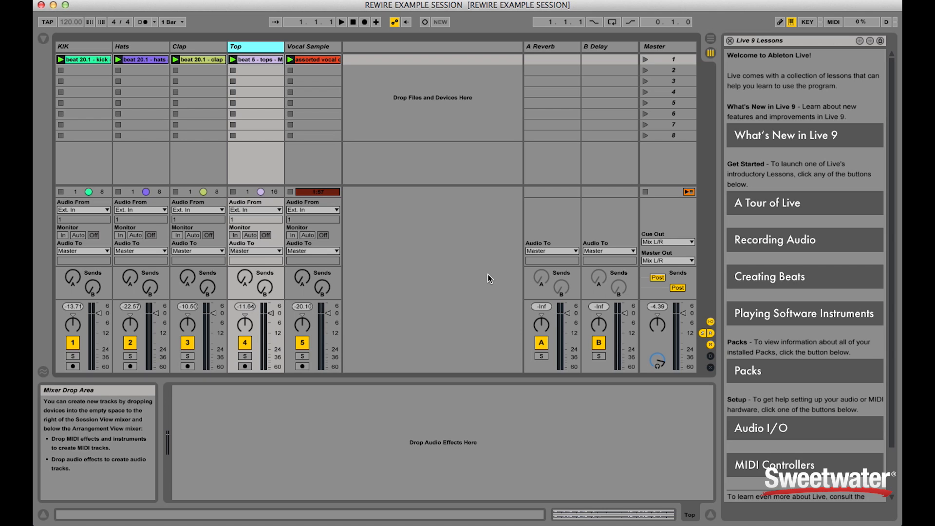
mouse_move(118, 72)
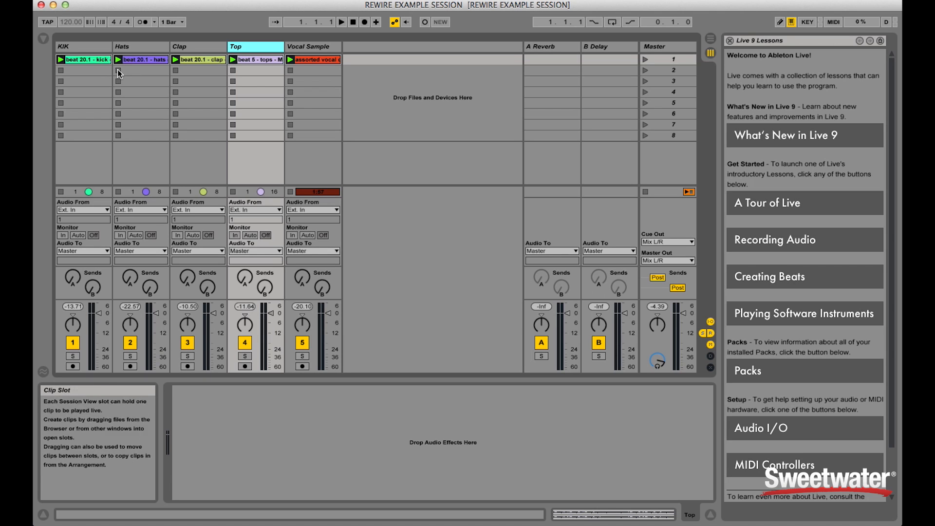
click(85, 59)
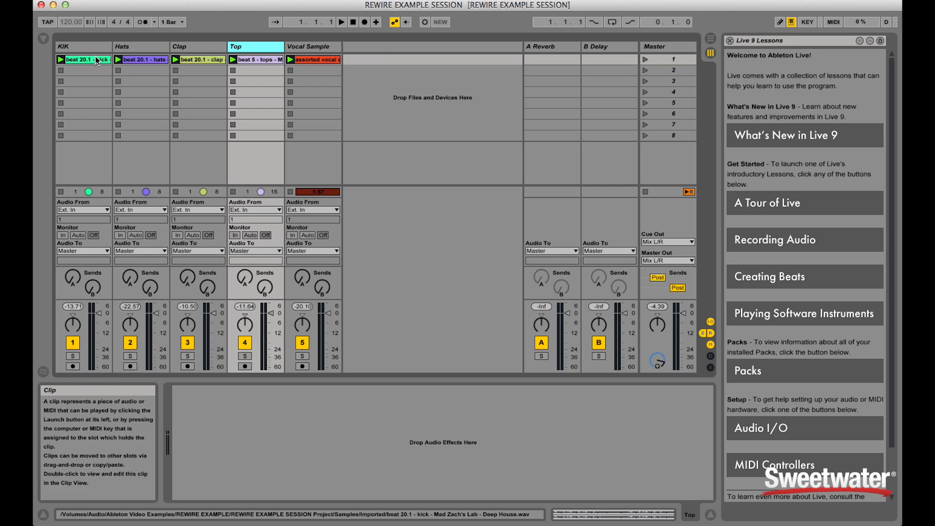
click(255, 46)
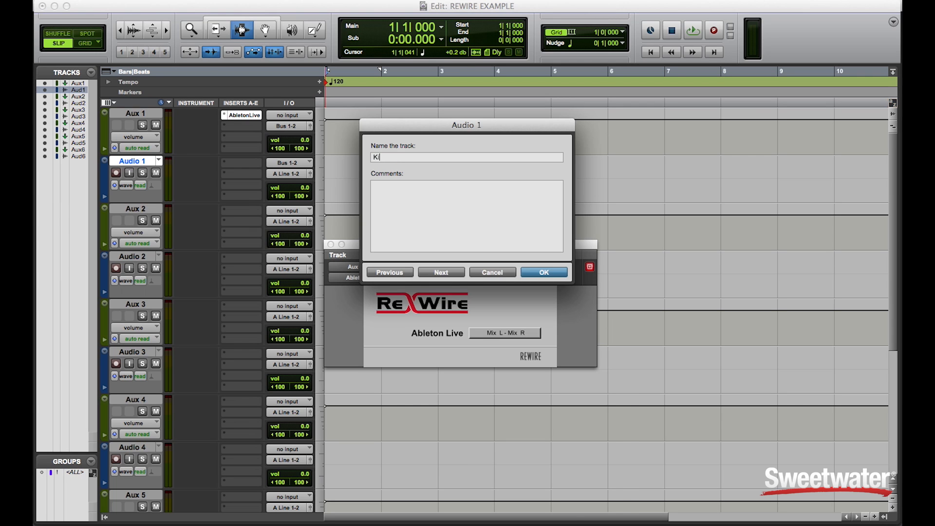
Rename the audio tracks Kick, Clap, Hats, Top and VclS
text(ck)
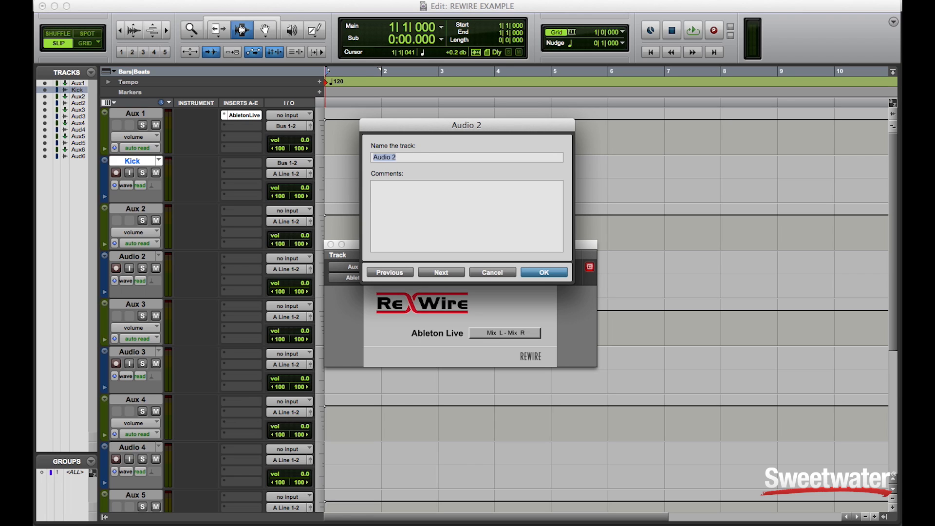
text(Clap)
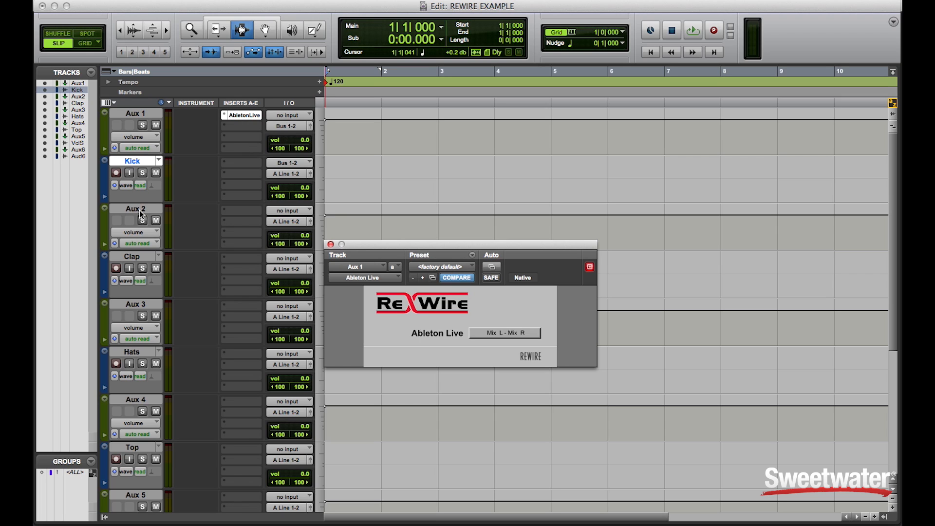
click(135, 209)
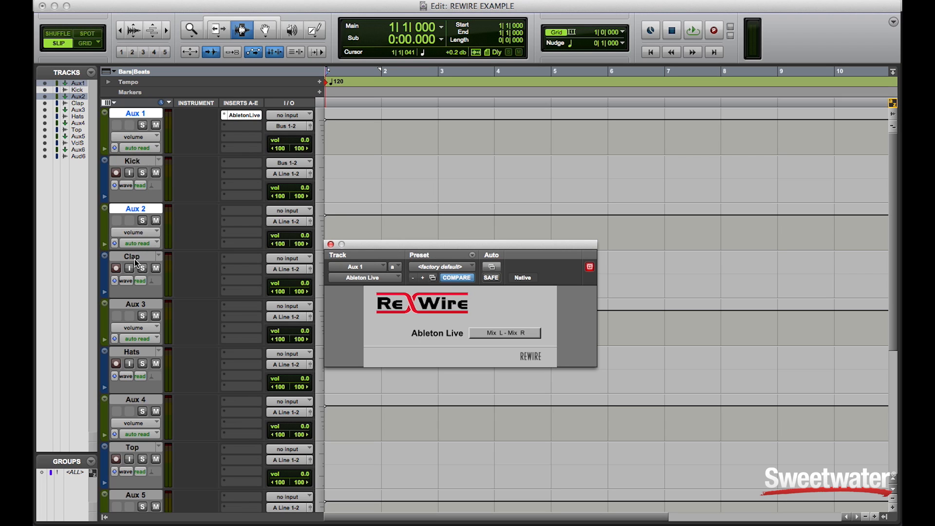
Insert the Ableton Live ReWire plug-in on the selected aux tracks, Aux 2 through Aux 5
scroll(down, 3)
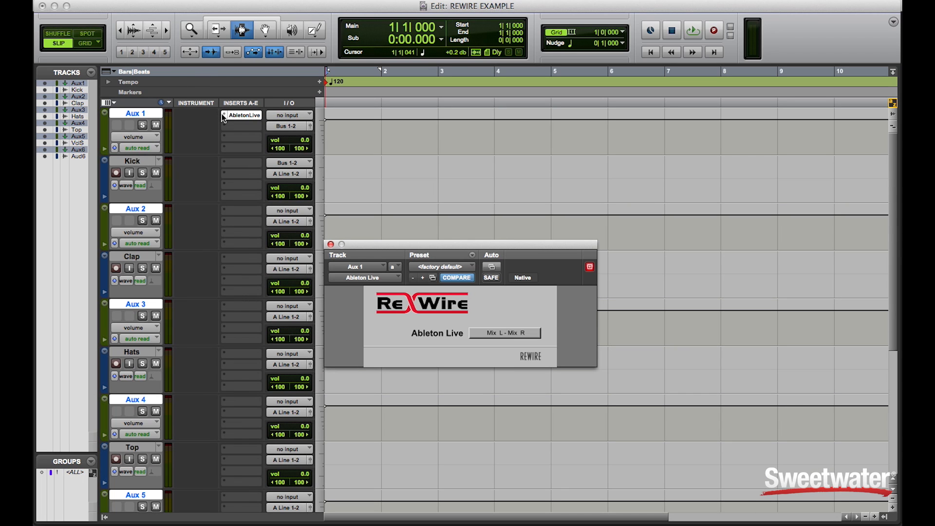
mouse_move(242, 115)
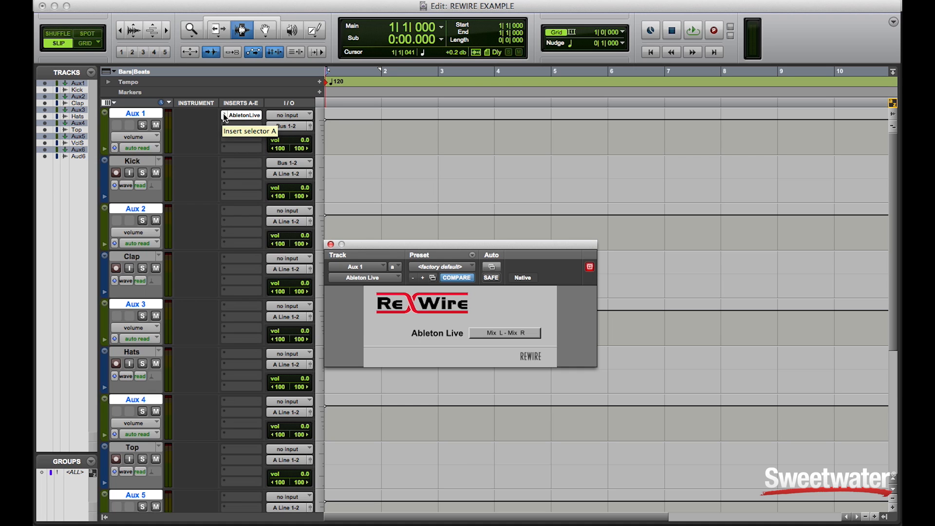
click(242, 114)
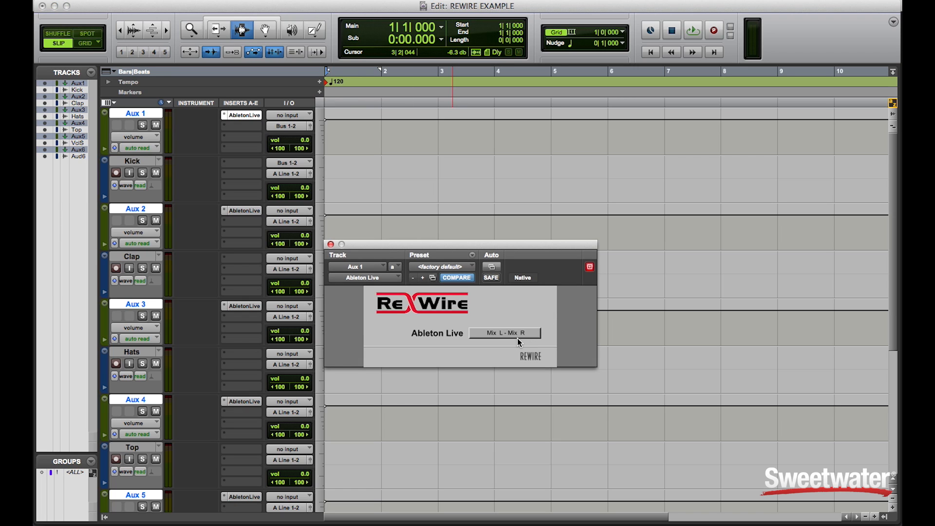
Set the ReWire outputs of Aux 2 to Bus 03-04 and Aux 3 to Bus 05-06
click(244, 210)
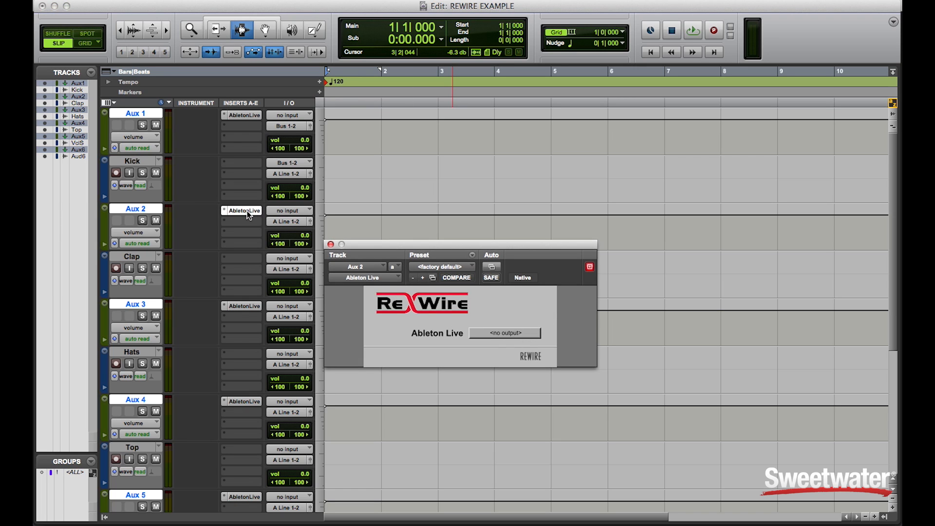
click(504, 332)
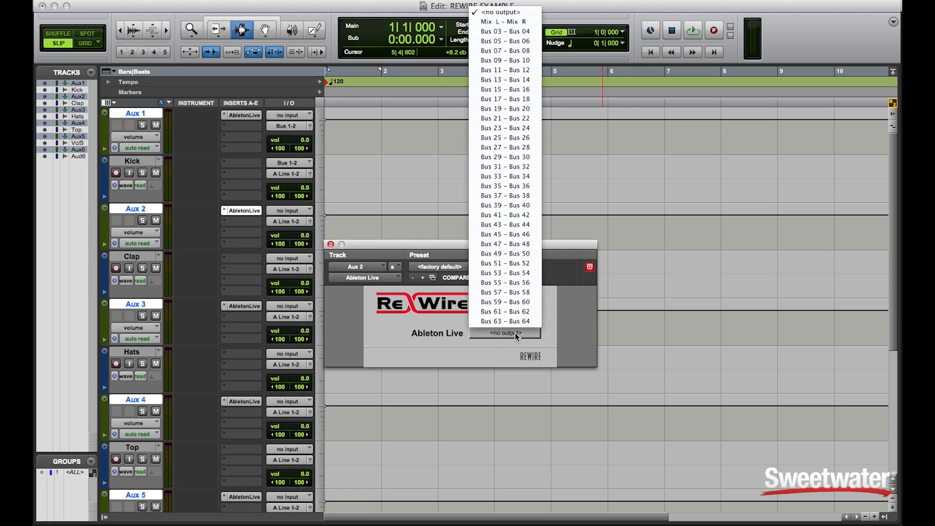
mouse_move(505, 40)
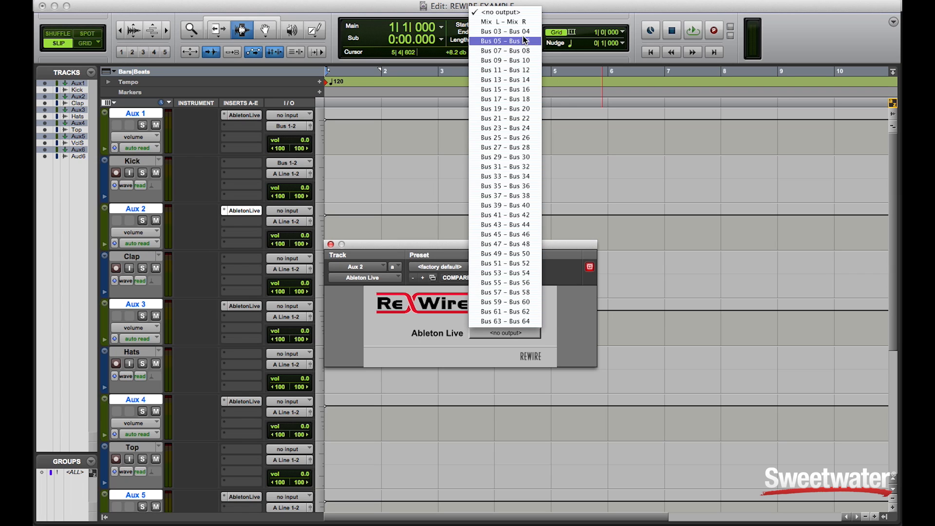
click(505, 31)
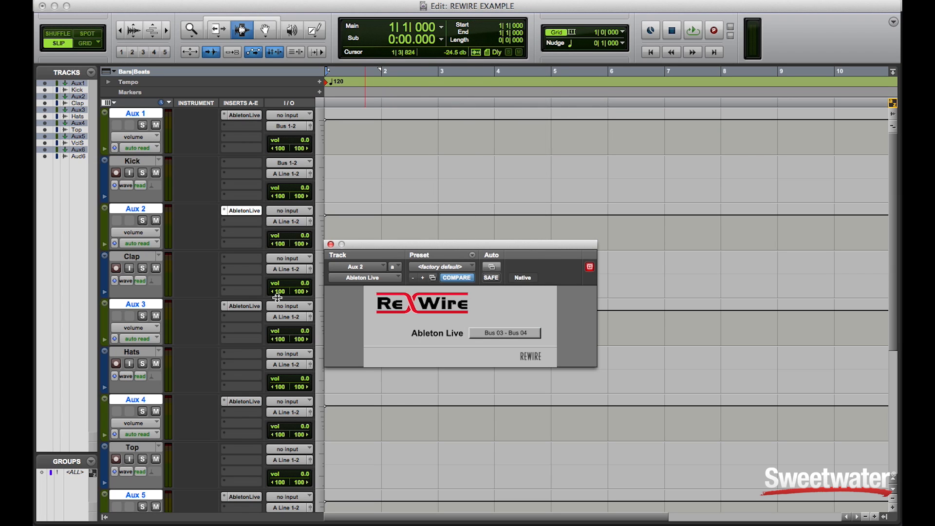
click(504, 333)
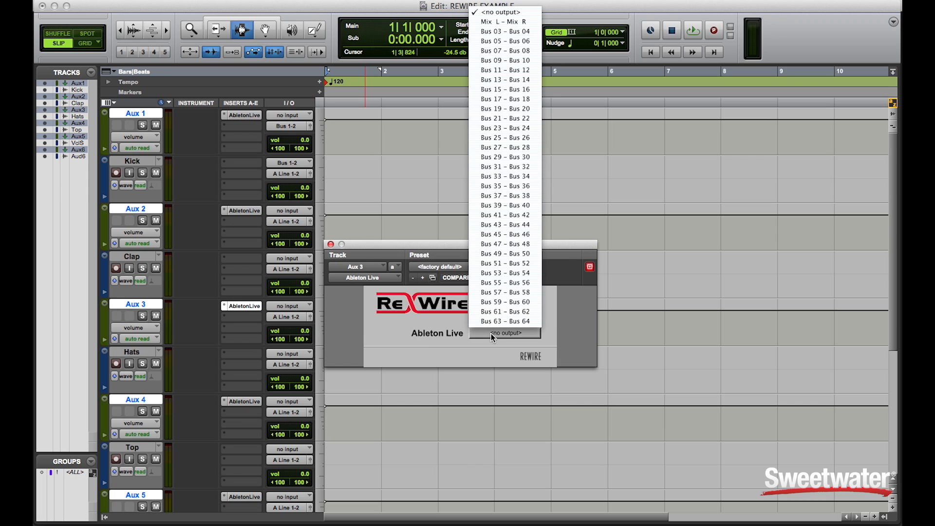
click(504, 40)
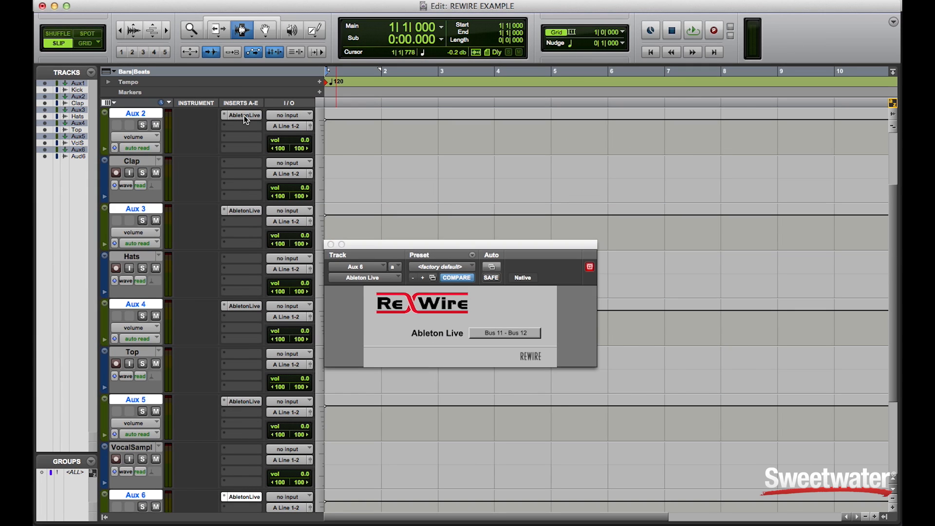
Check the ReWire output routing on Aux 3, Aux 4 and Aux 5
click(243, 115)
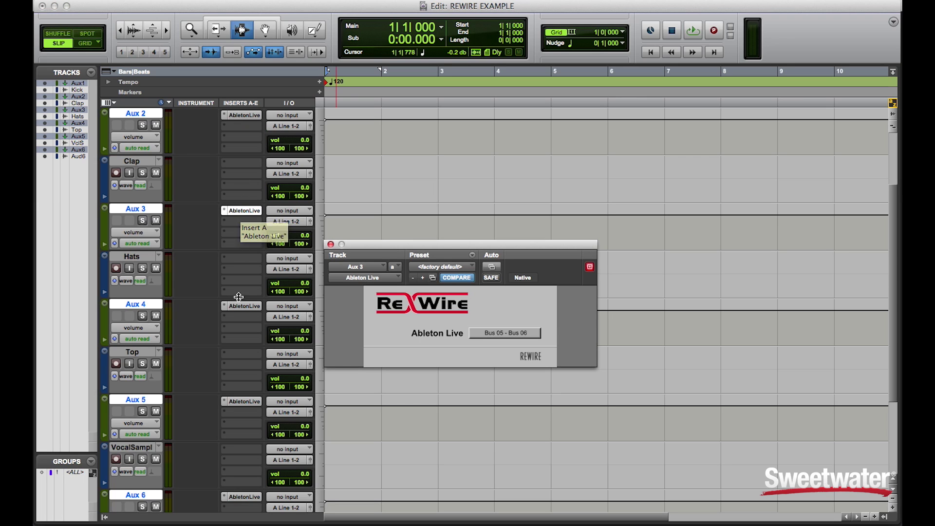
click(244, 305)
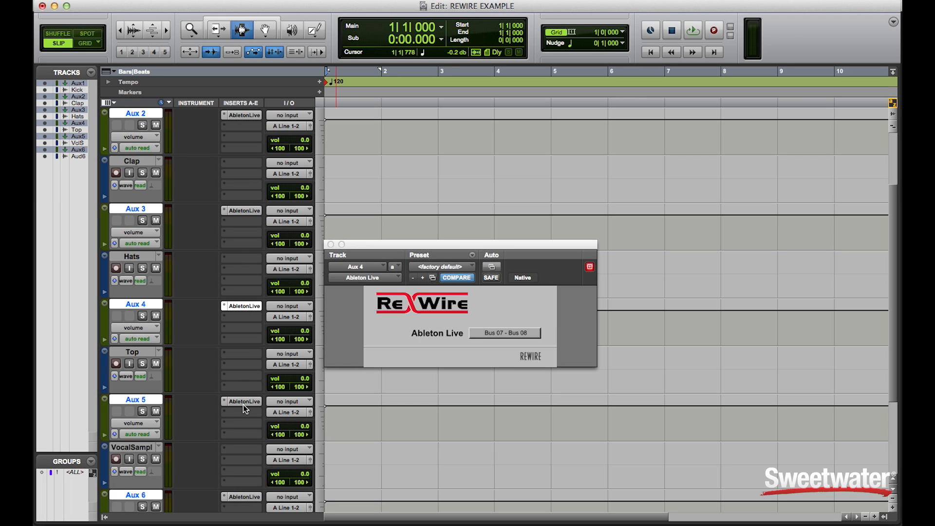
click(244, 497)
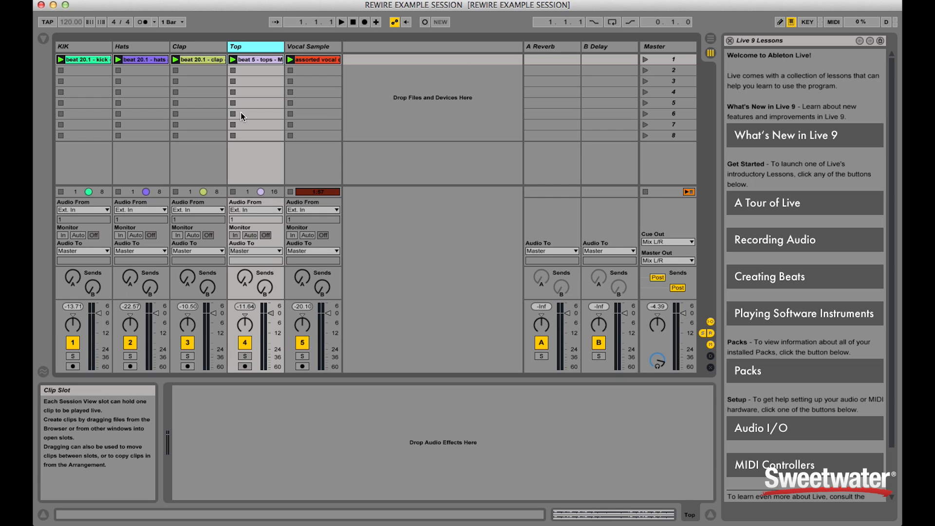
mouse_move(83, 258)
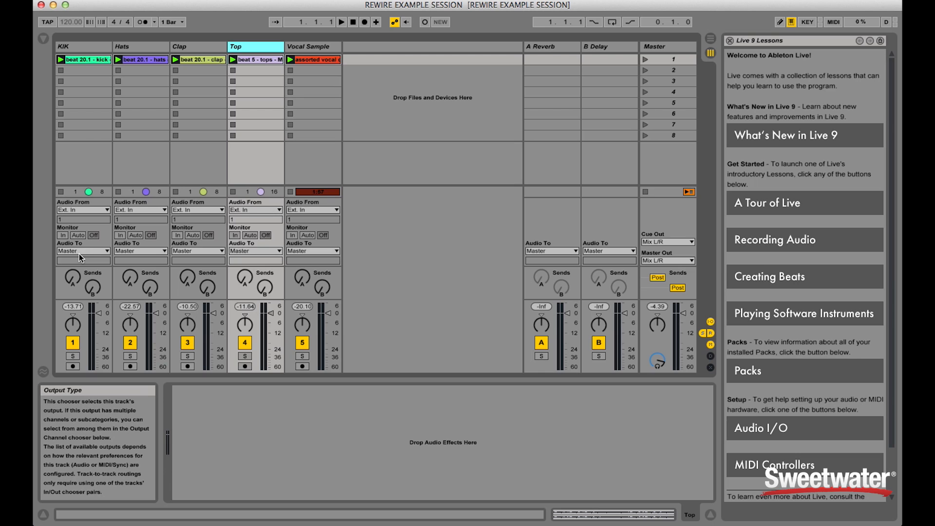
mouse_move(94, 258)
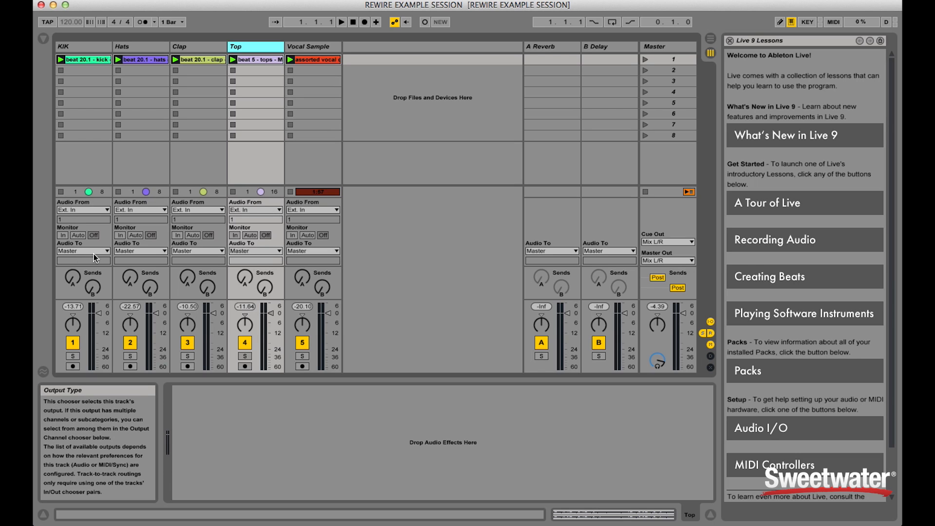
Route Live's KIK, Hats and Clap tracks to ReWire Out, with Hats on Bus 3/4
click(82, 250)
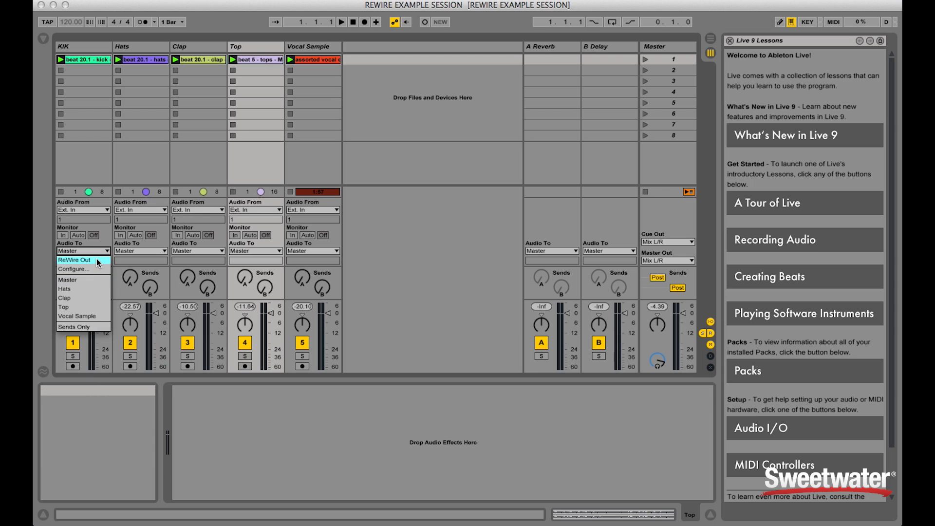
click(74, 260)
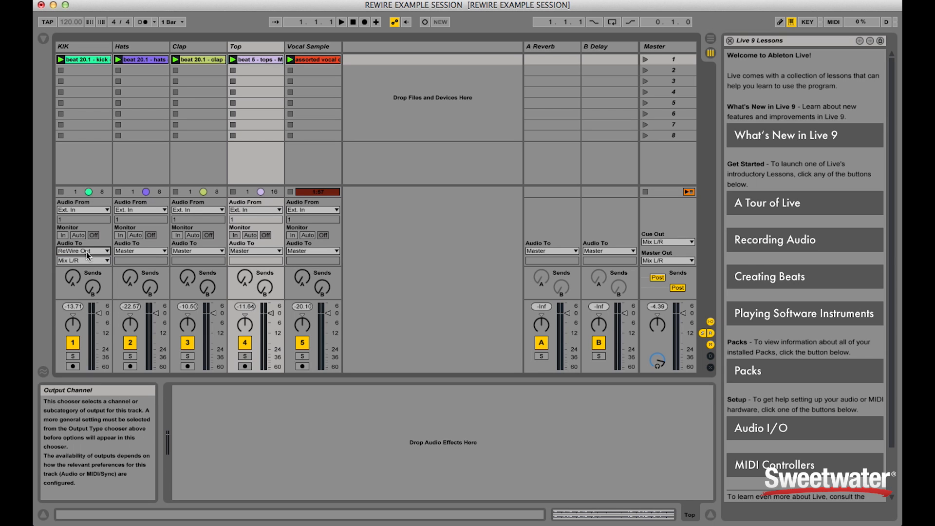
mouse_move(74, 267)
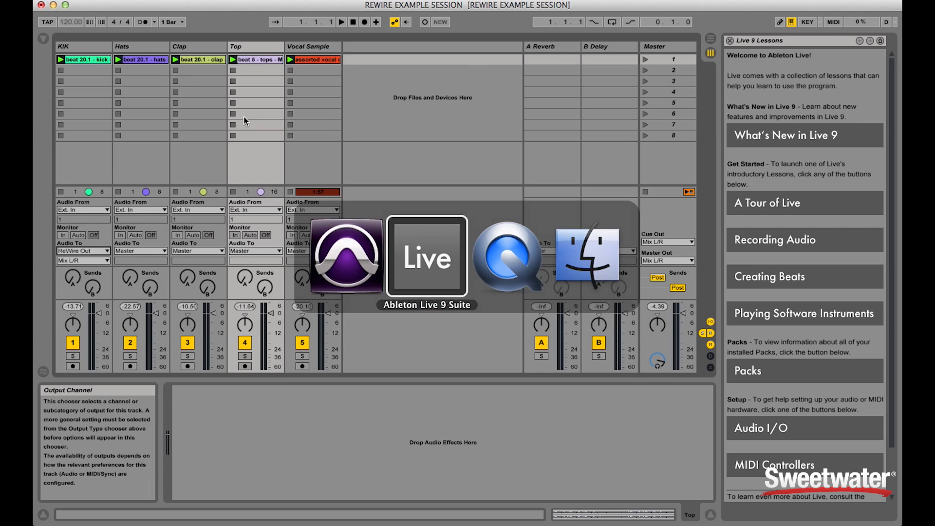
click(140, 250)
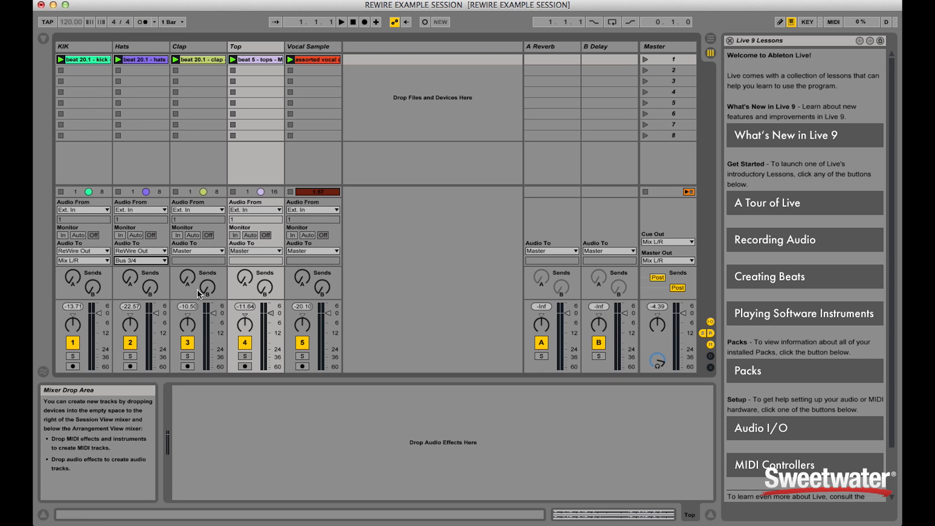
click(198, 260)
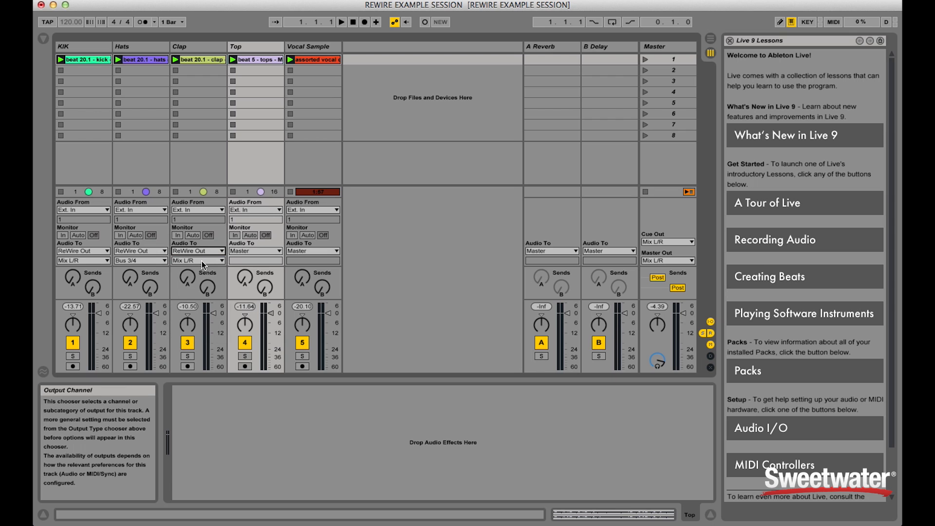
click(196, 260)
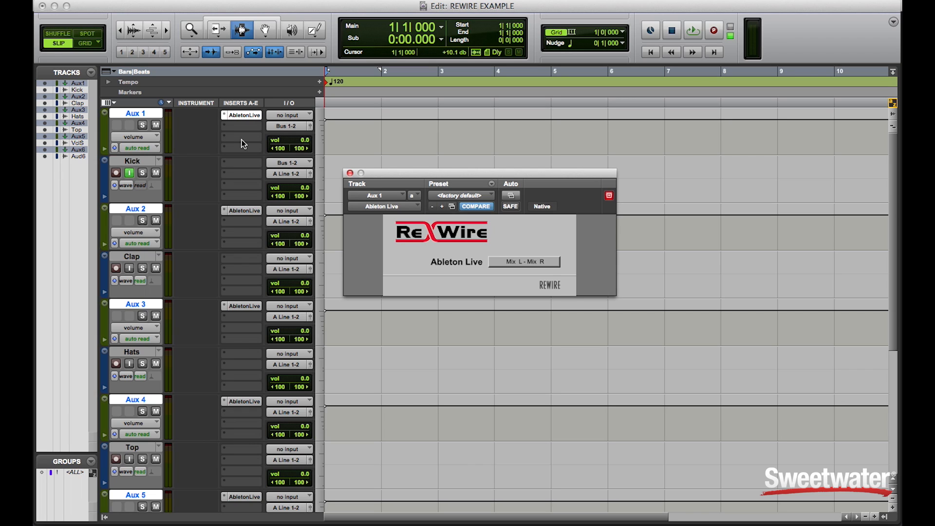
mouse_move(250, 141)
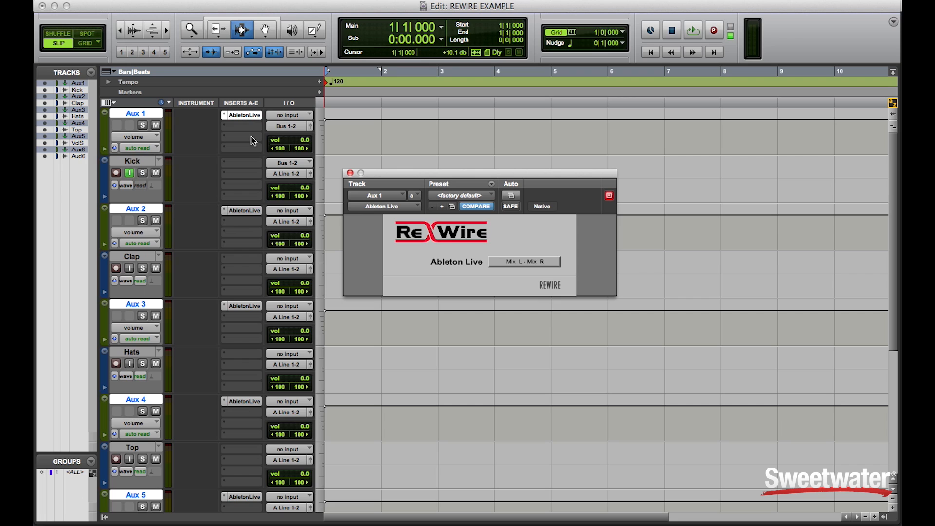
mouse_move(281, 131)
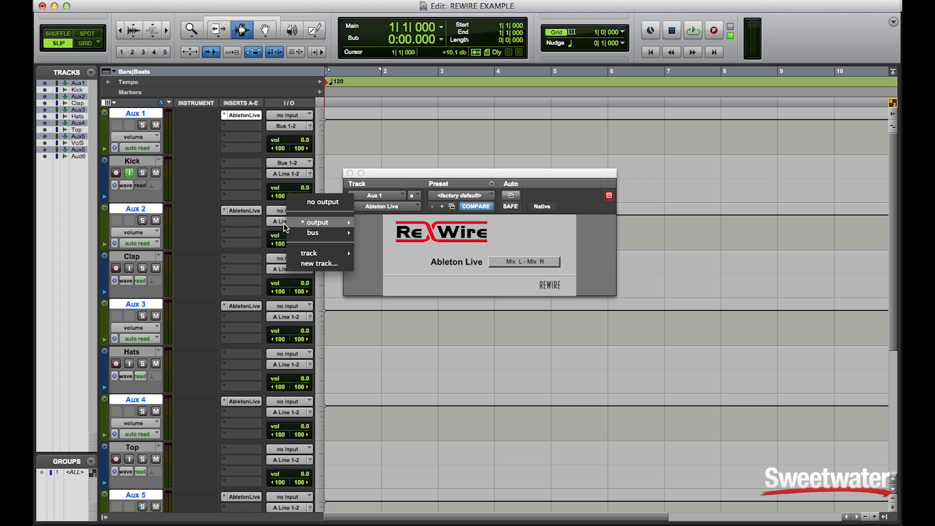
Route Aux 2's output to Bus 3-4 and bring up the Clap track's input options
click(313, 232)
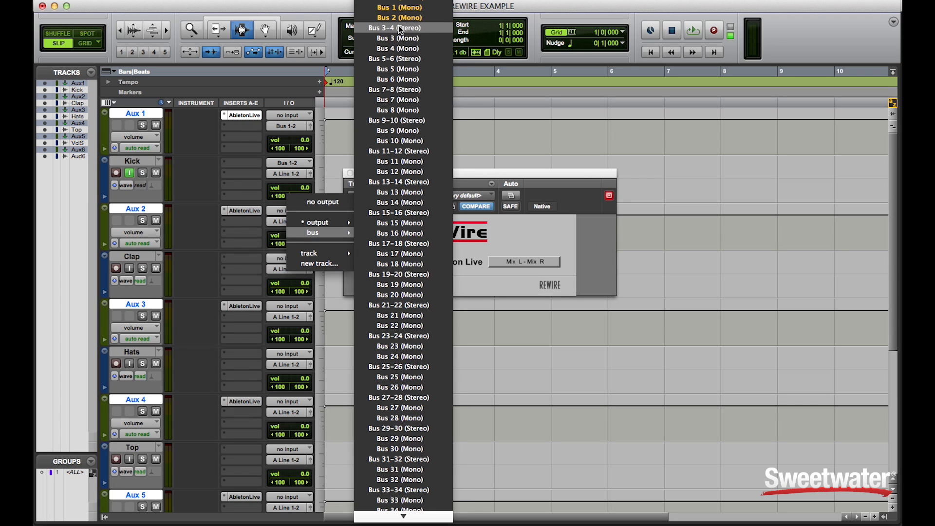
click(394, 28)
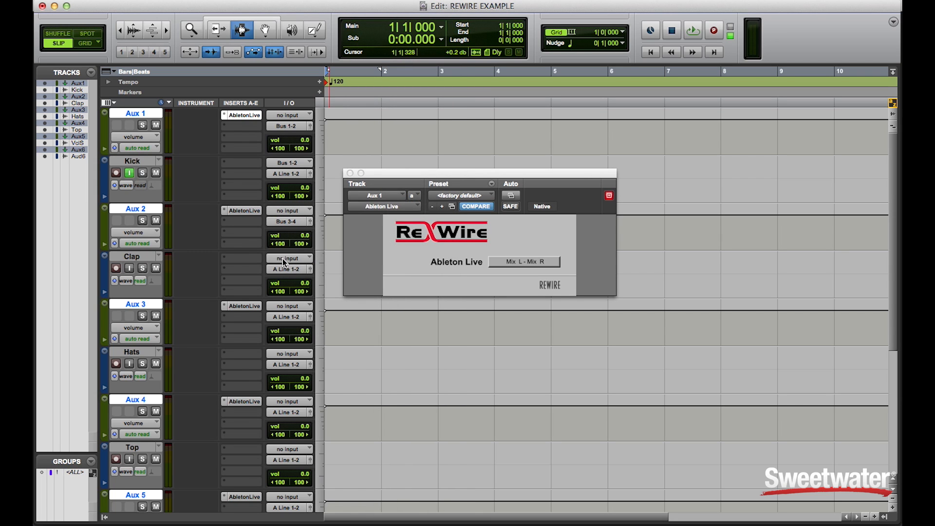
click(290, 257)
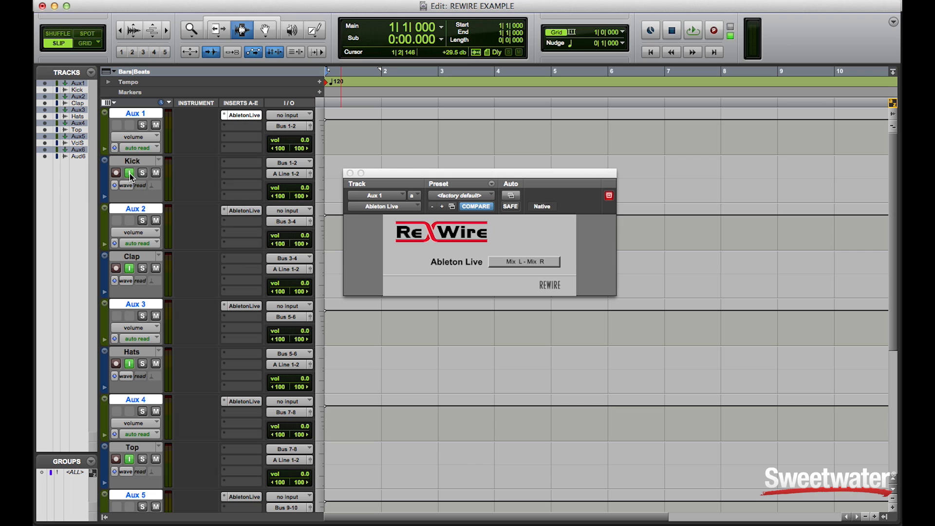
Run the transport to record the ReWired parts onto Hats, Top, VocalSampl and Audio 6
click(693, 31)
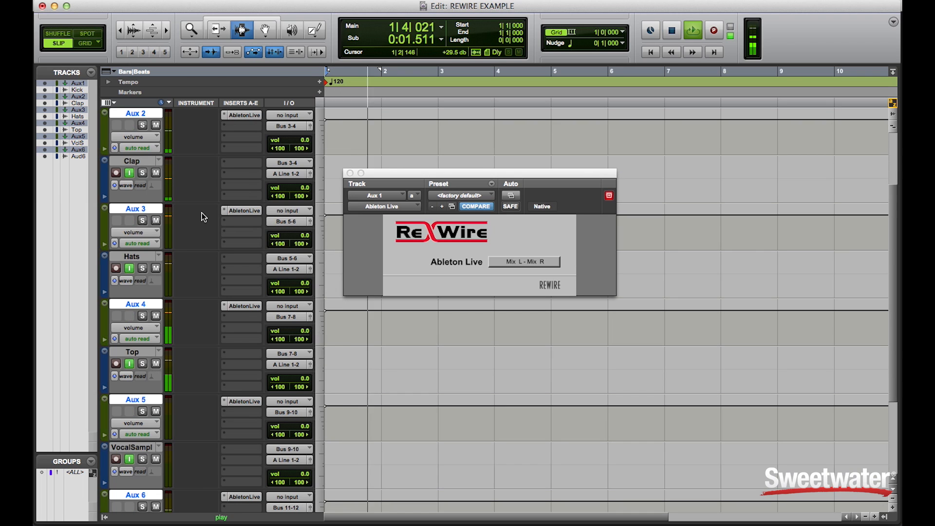
scroll(down, 3)
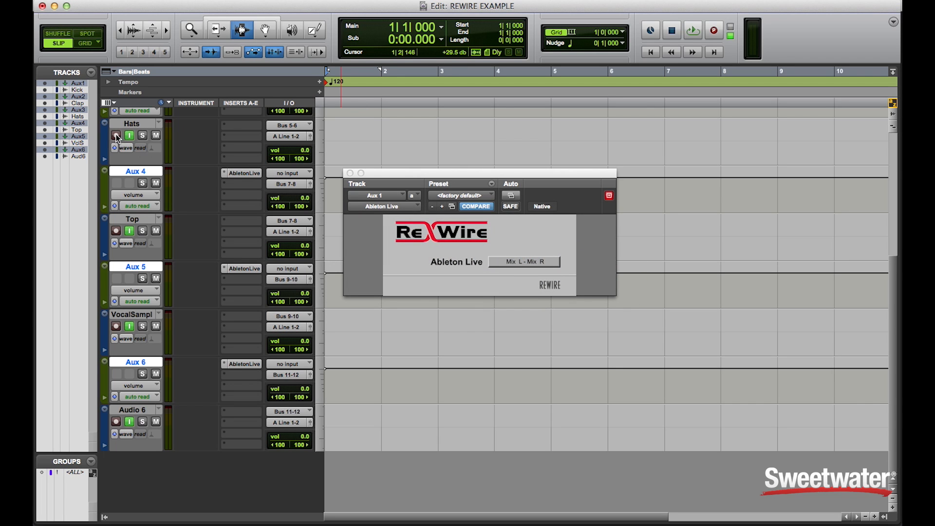
scroll(up, 3)
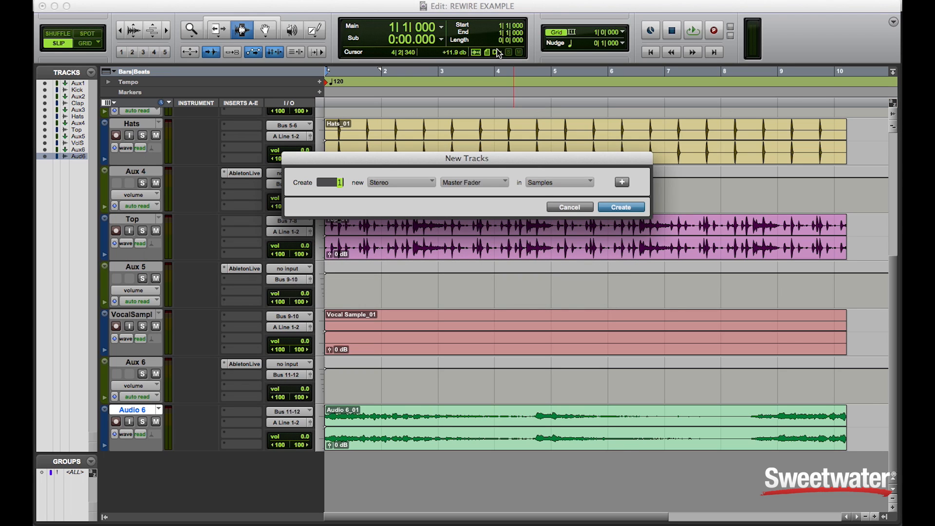
Create stereo instrument track Inst 1 with the Ableton Live ReWire plug-in on Bus 15–Bus 16
click(473, 182)
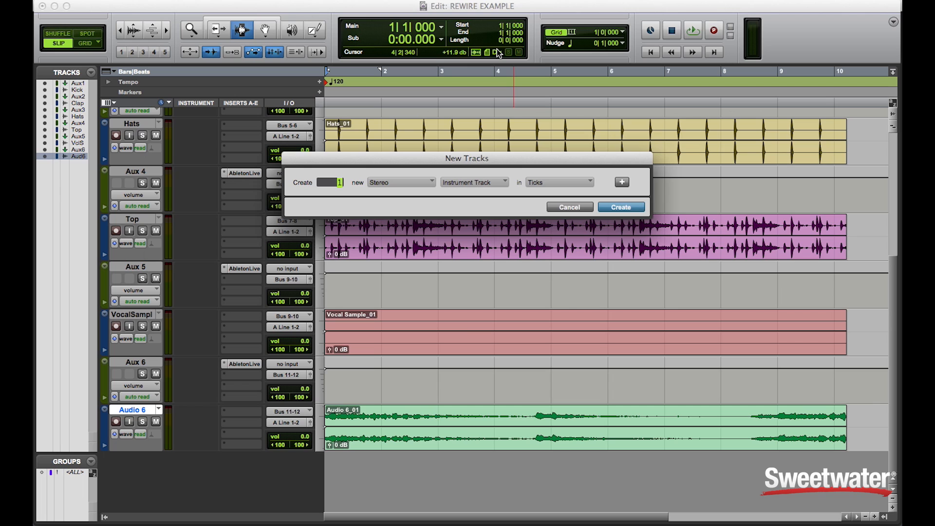
click(620, 207)
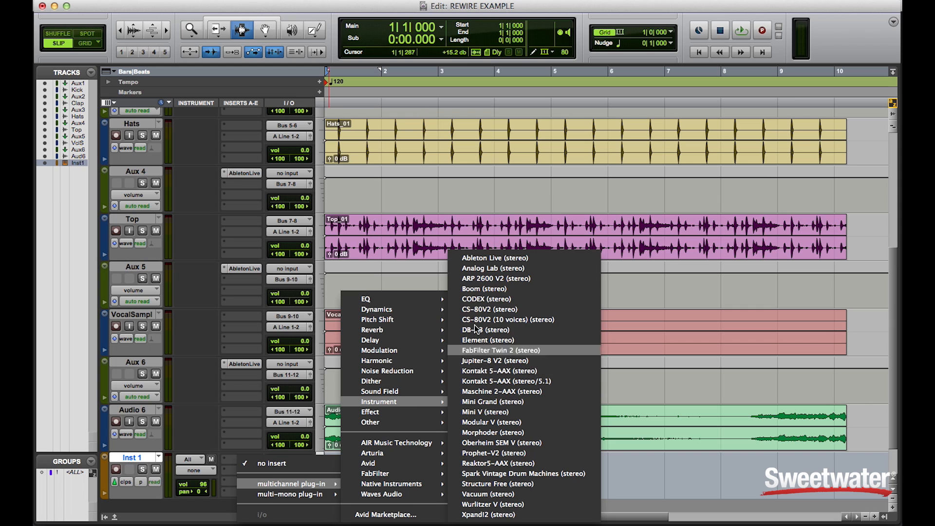
click(493, 258)
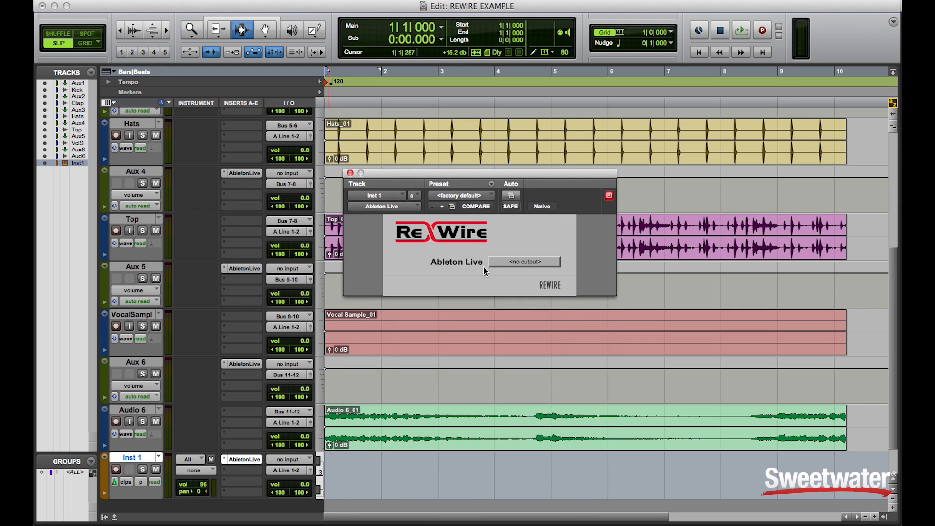
click(523, 261)
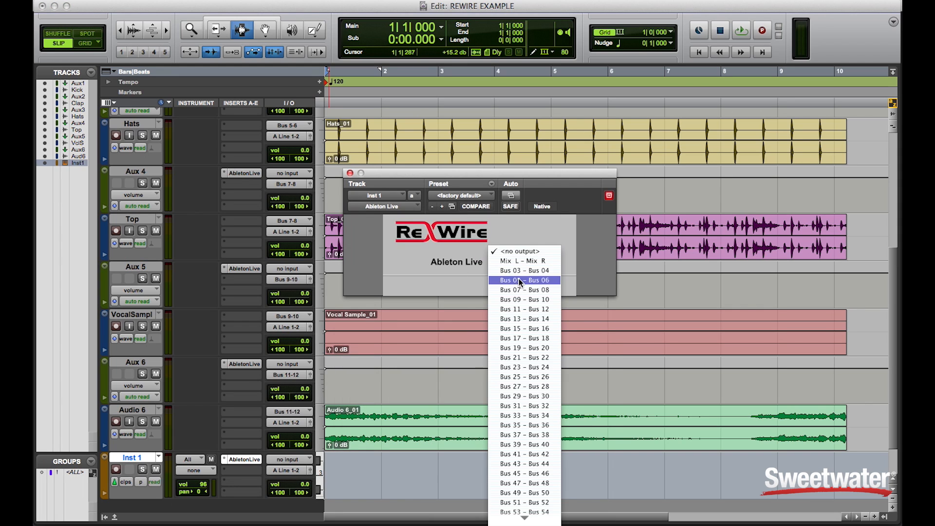
mouse_move(523, 348)
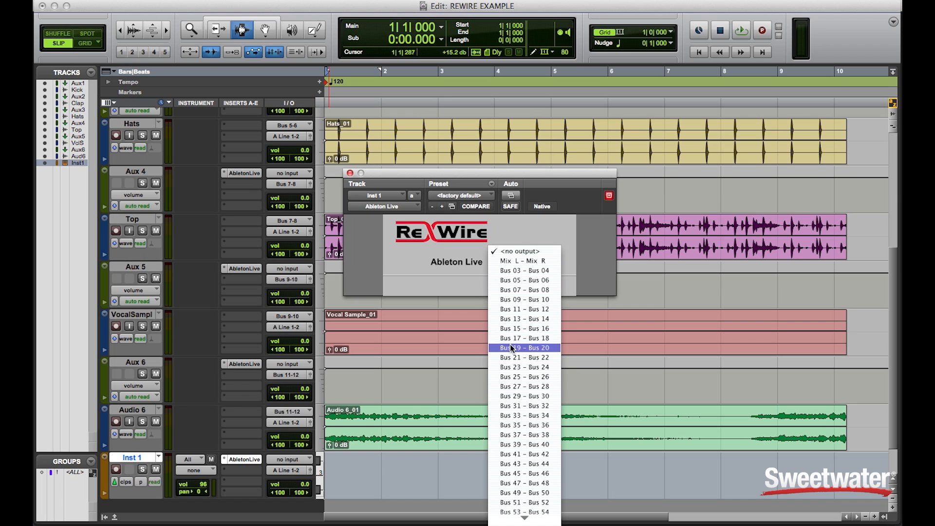
click(523, 319)
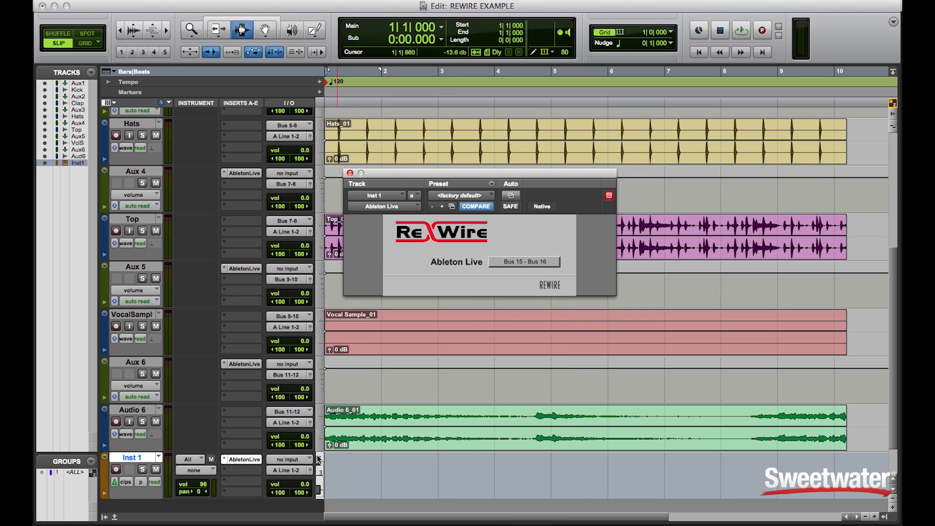
mouse_move(190, 477)
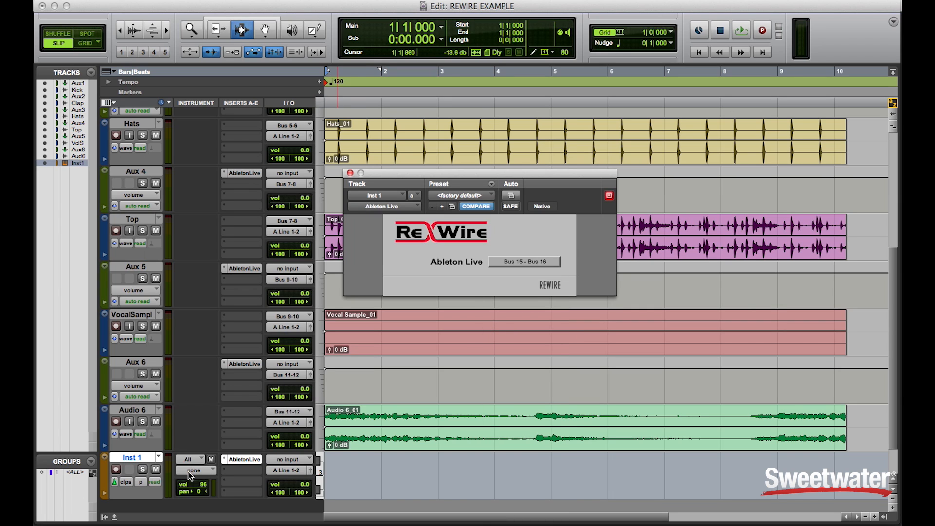
mouse_move(194, 471)
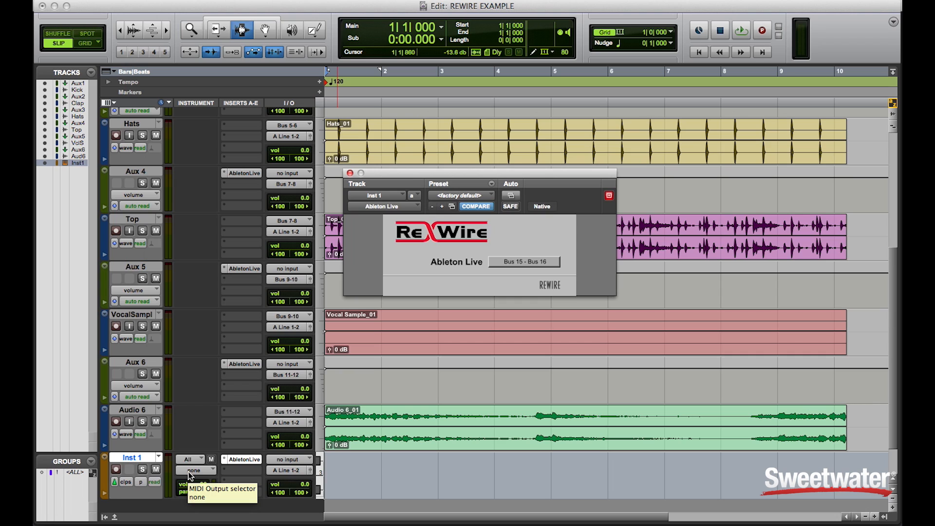
Set Inst 1's MIDI output to 6-Jun-O 106 Bass, channel 1
click(197, 470)
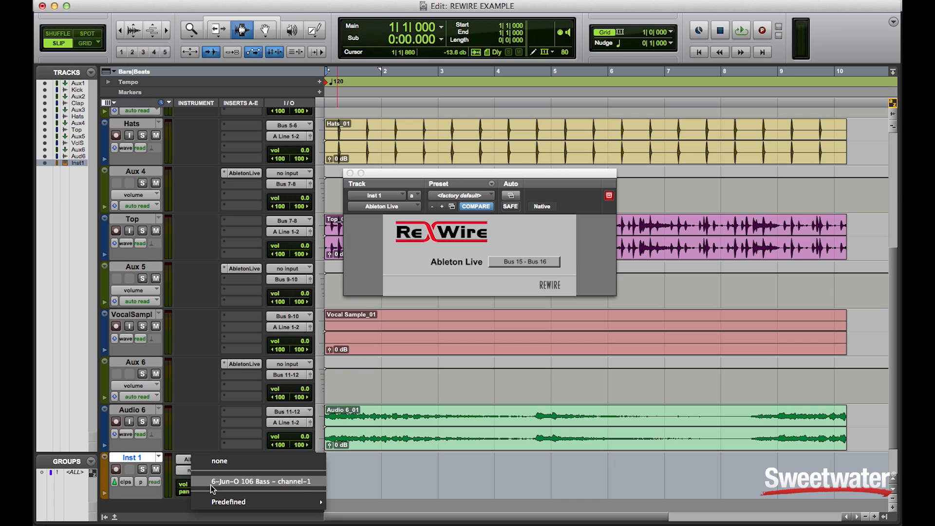
click(261, 481)
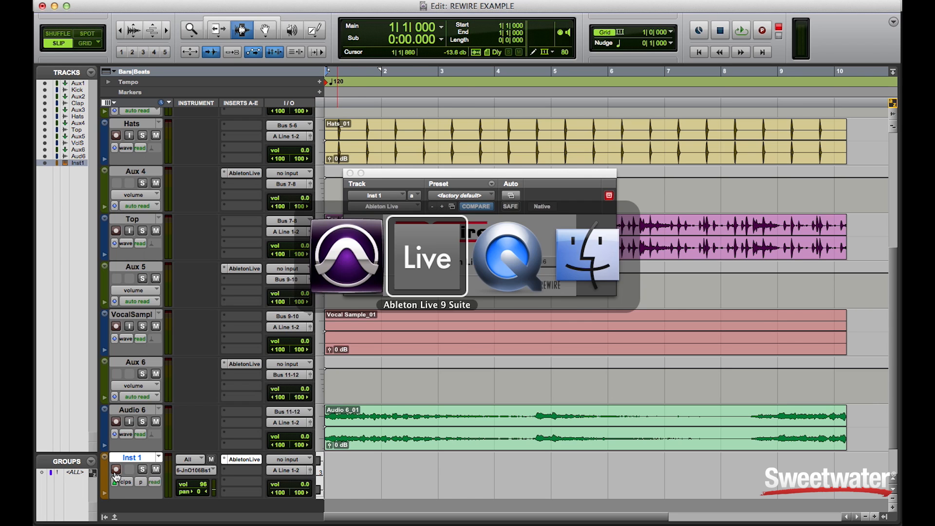
In Ableton Live, set the 6 Jun-O 106 Bass track's audio output to ReWire Out
click(425, 257)
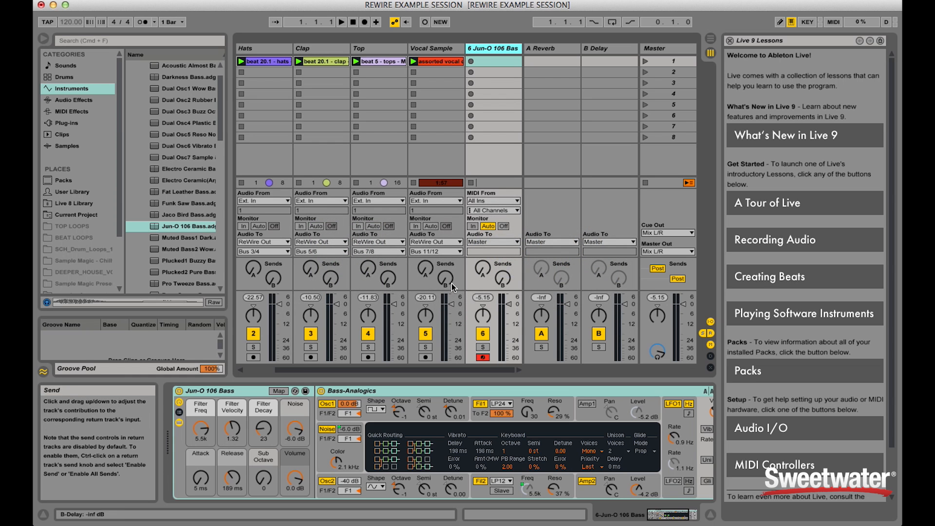
click(490, 241)
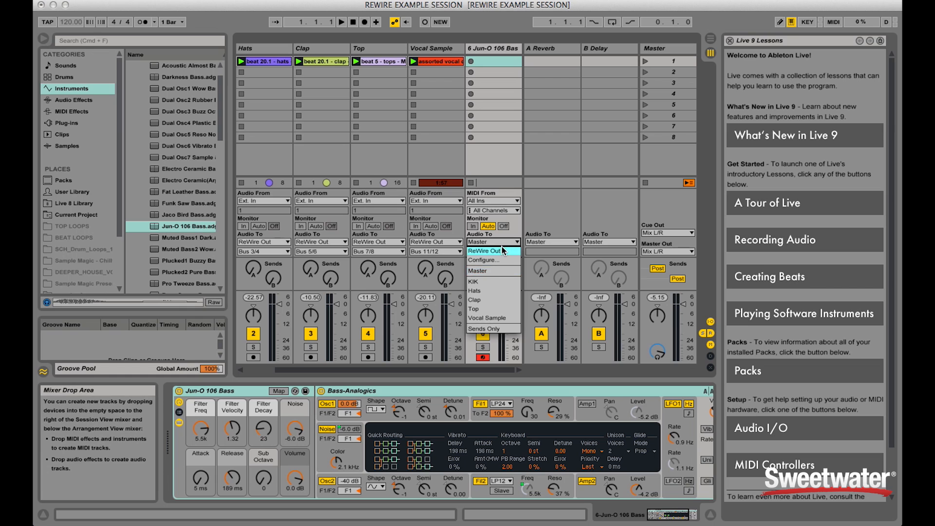
click(489, 241)
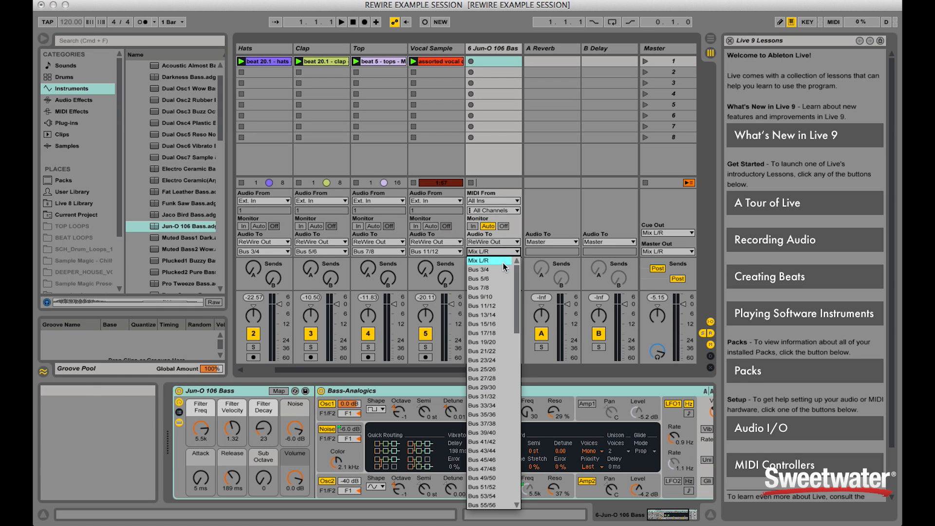
mouse_move(499, 324)
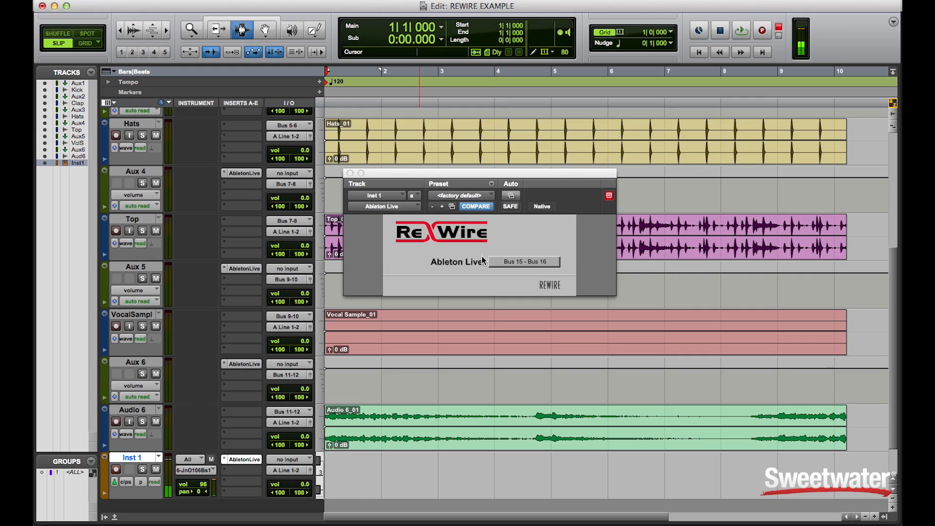
Play and record the Ableton bass part, creating an Inst 1-02 clip on Inst 1
click(741, 30)
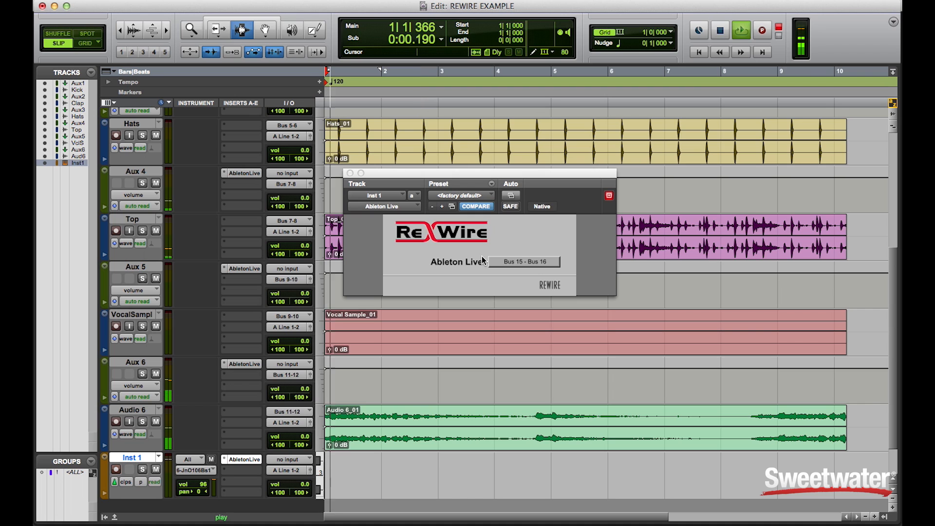
click(762, 30)
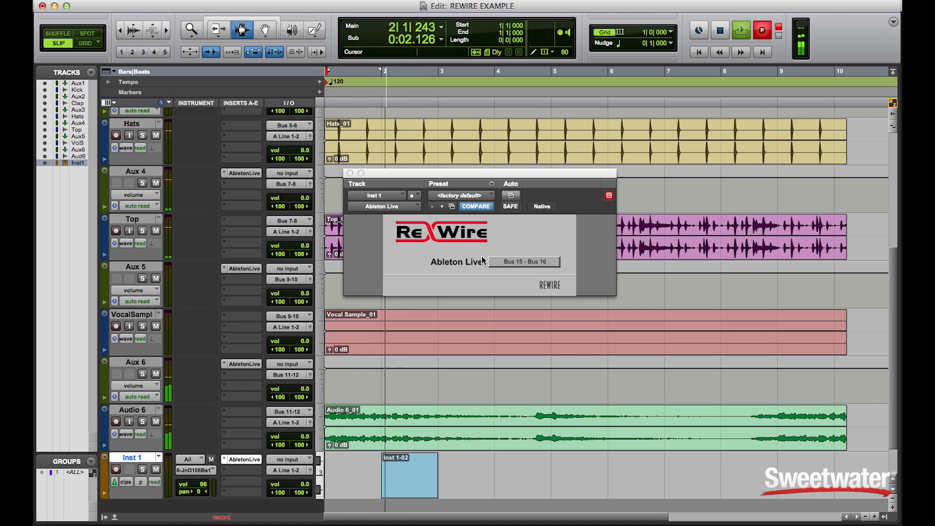